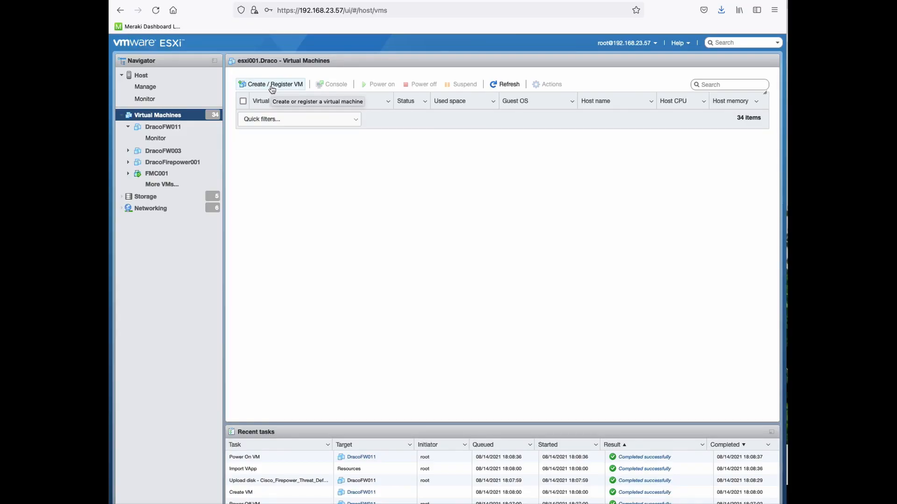
Start an OVF deployment named DracoFW012 and attach the FTDv .ovf and .vmdk files.
left_click(274, 84)
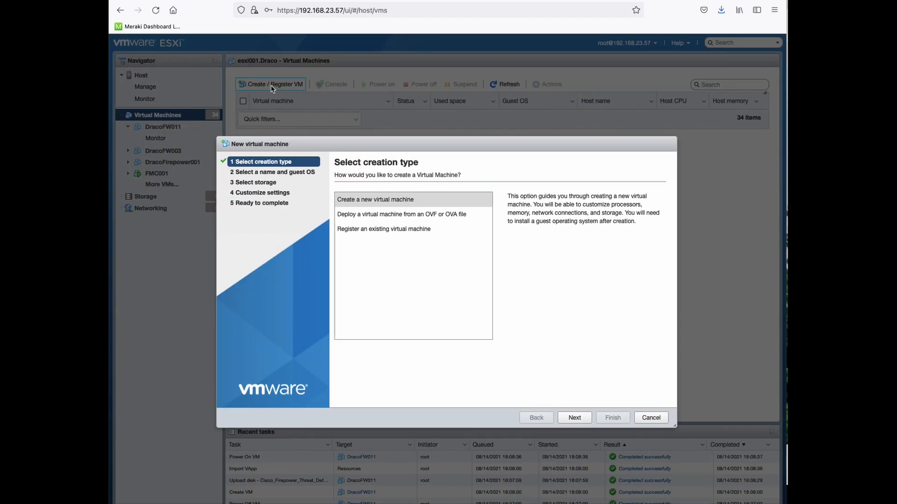
left_click(400, 214)
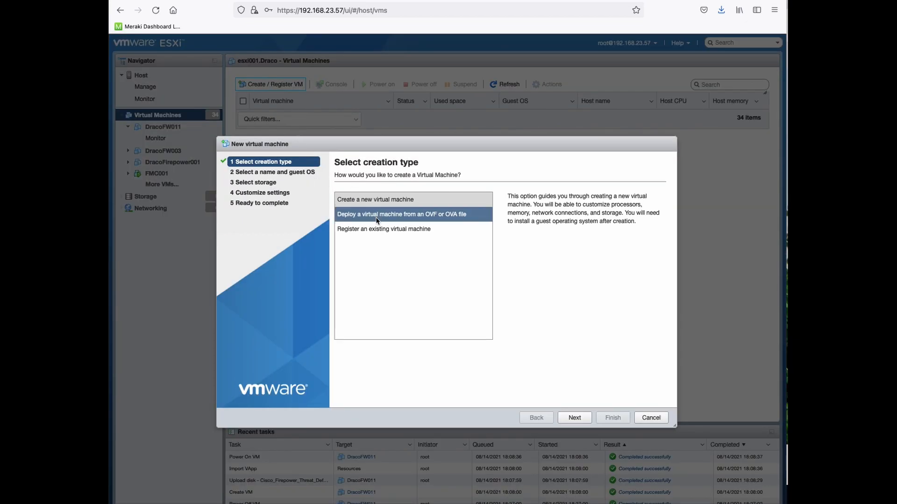
mouse_move(402, 214)
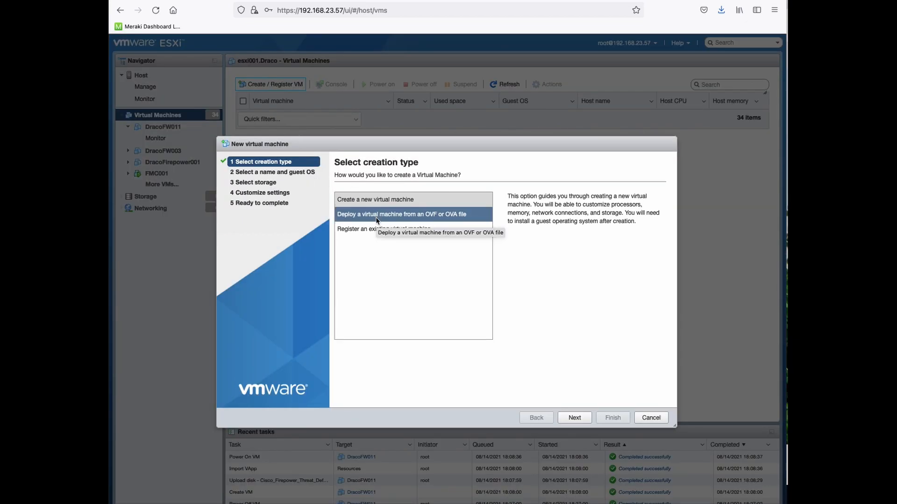
left_click(401, 214)
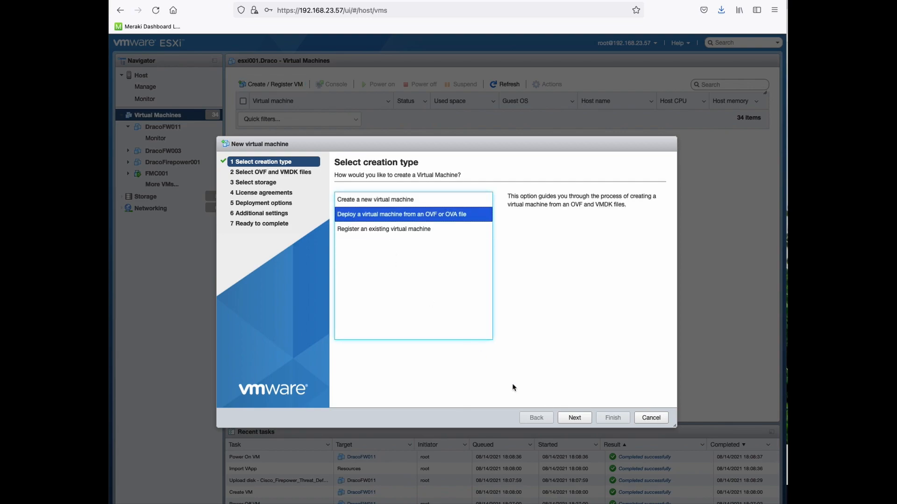
left_click(573, 418)
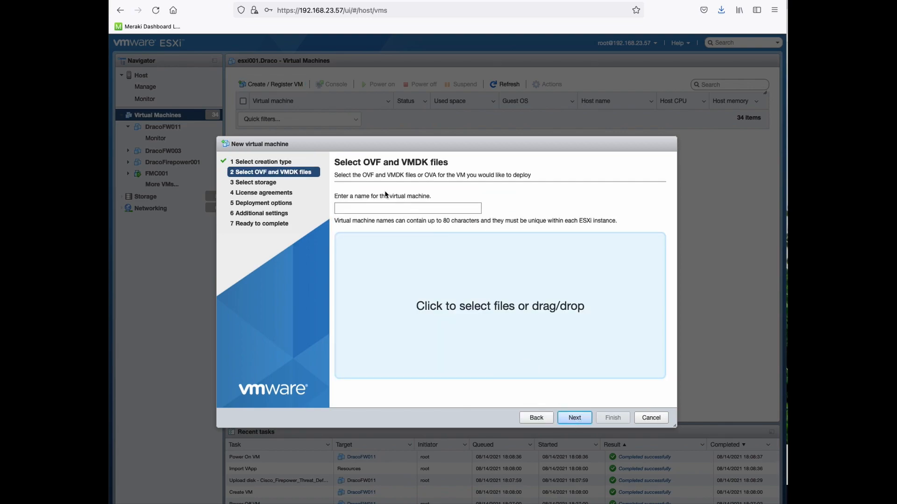
type("DracoFW012")
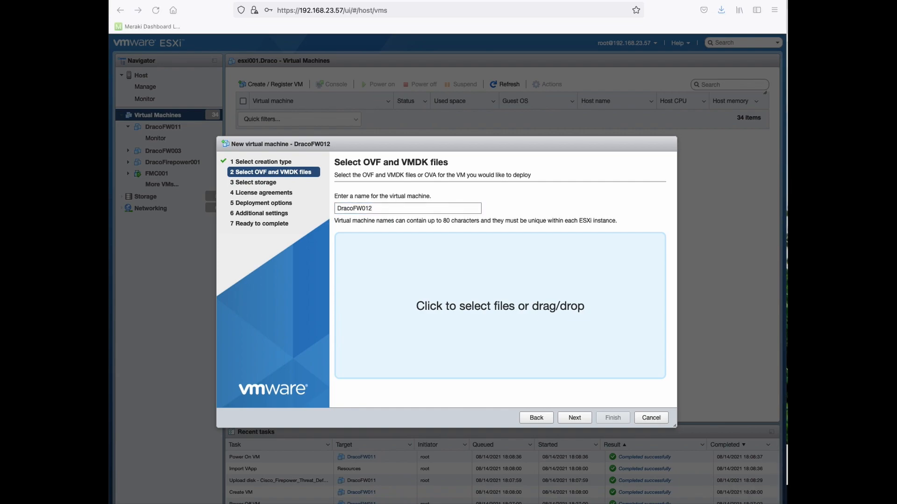
left_click(499, 306)
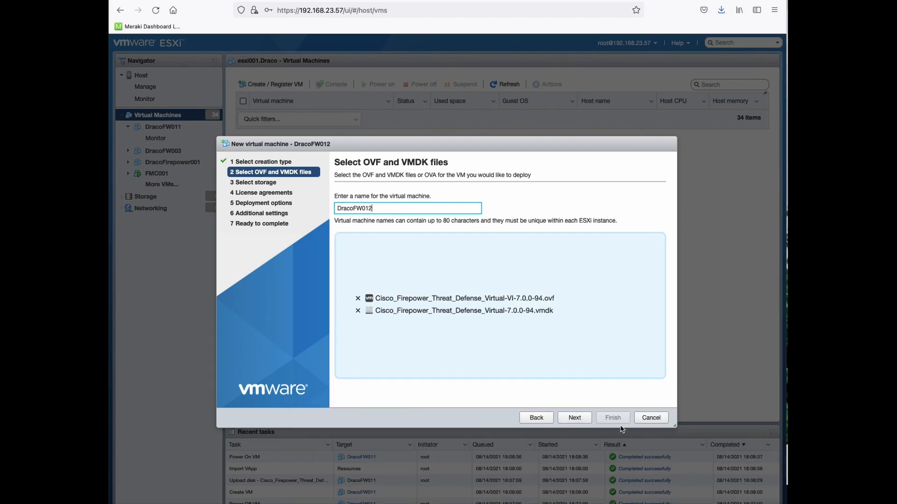
Put DracoFW012 on the esxi001 datastore and move past the license agreement.
left_click(573, 417)
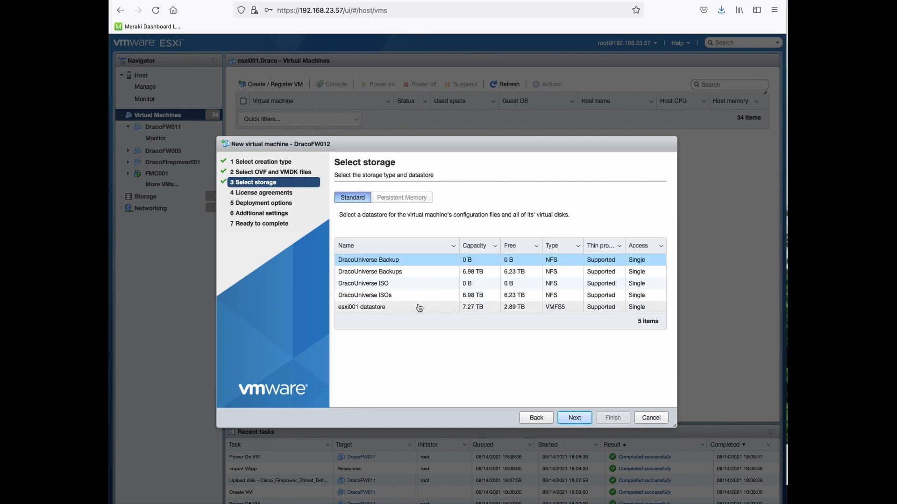
left_click(362, 308)
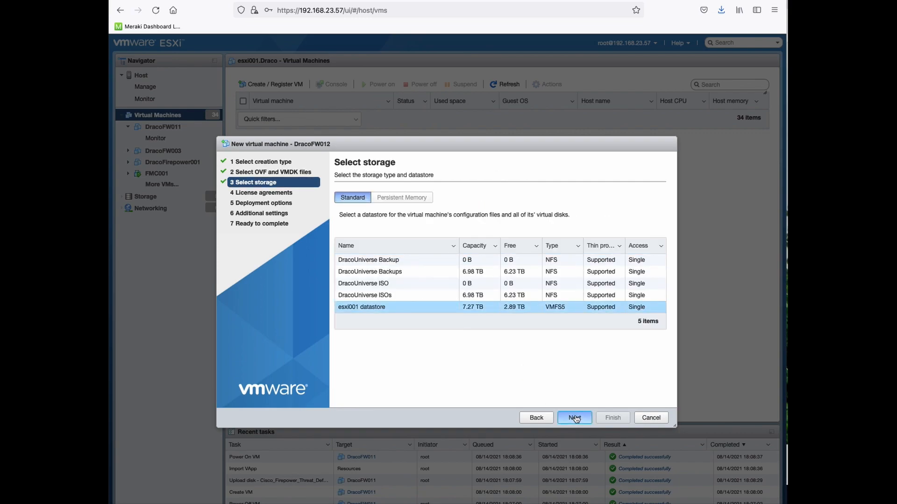
left_click(574, 417)
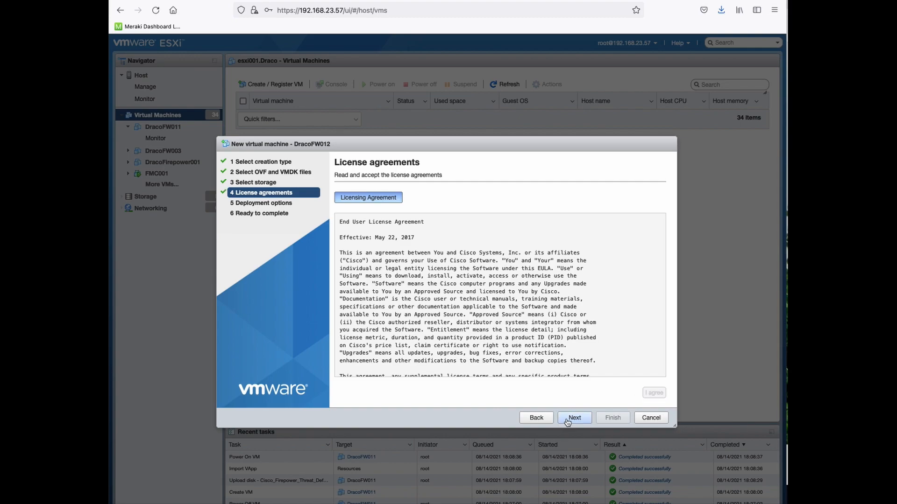
left_click(574, 418)
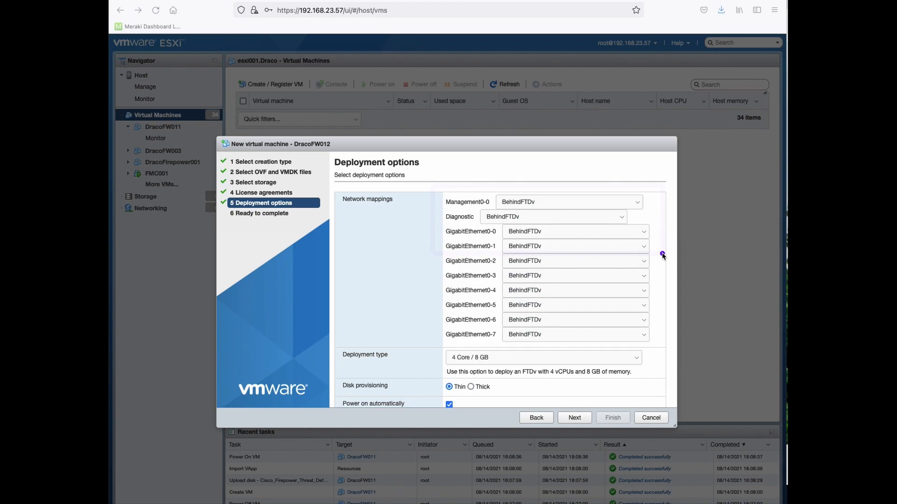
mouse_move(771, 116)
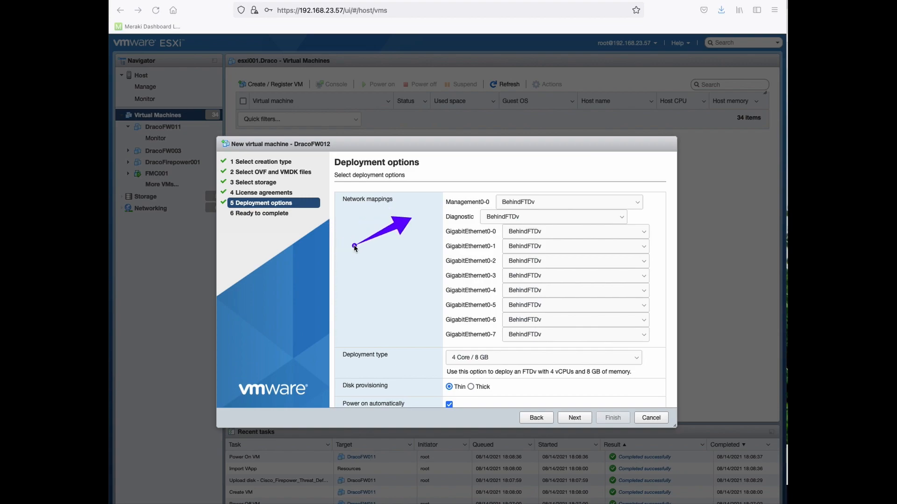
mouse_move(413, 222)
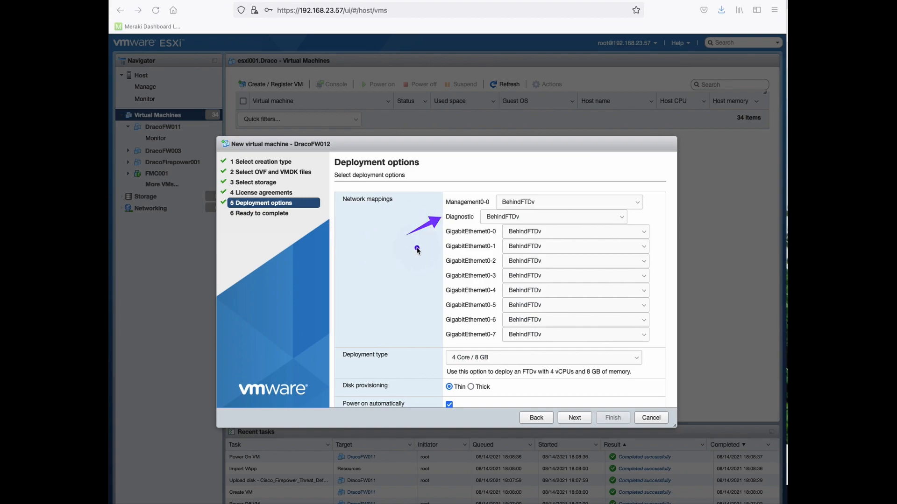
mouse_move(382, 253)
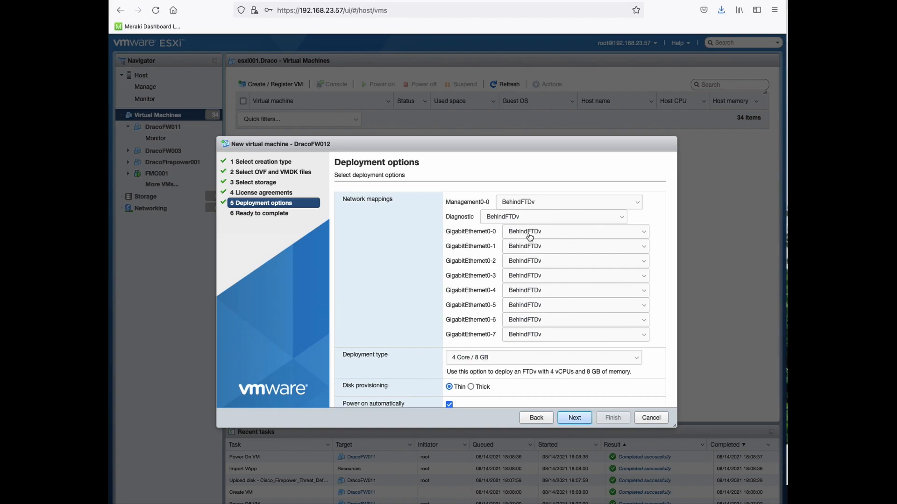
Map GigabitEthernet0-0 to DPSE, keeping 4 Core / 8 GB and thin provisioning.
left_click(574, 231)
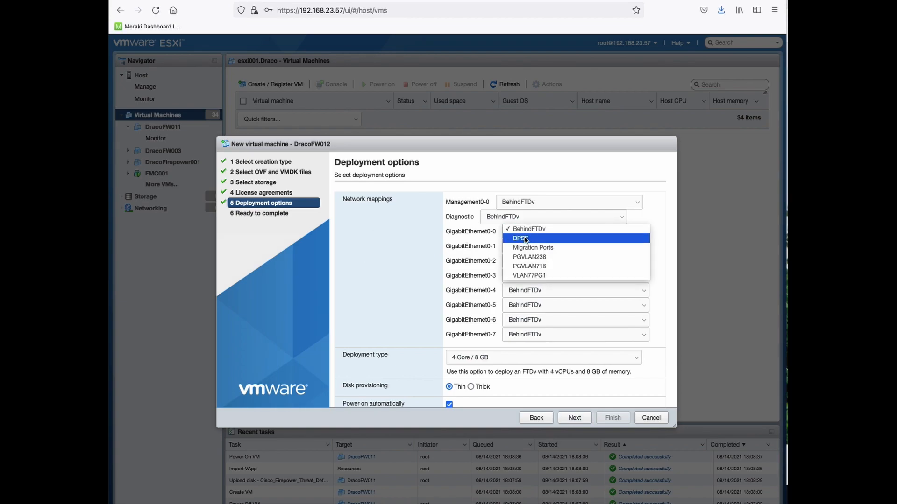
left_click(520, 238)
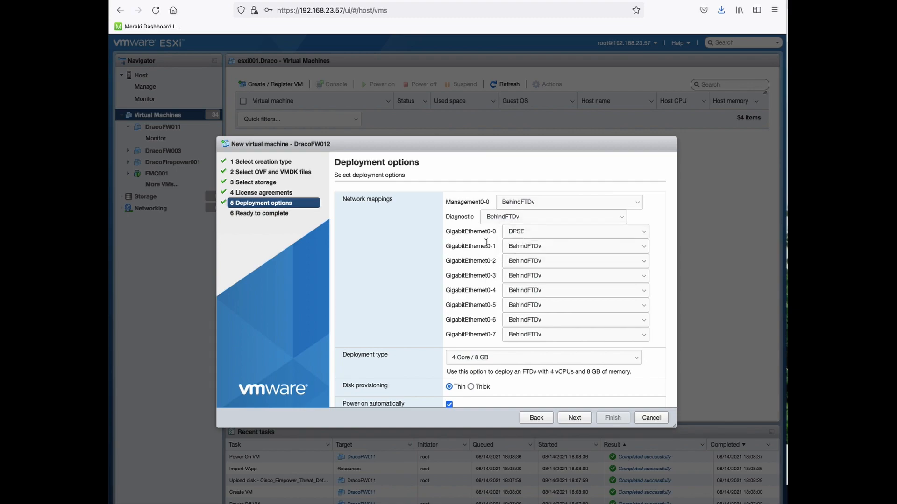
mouse_move(525, 237)
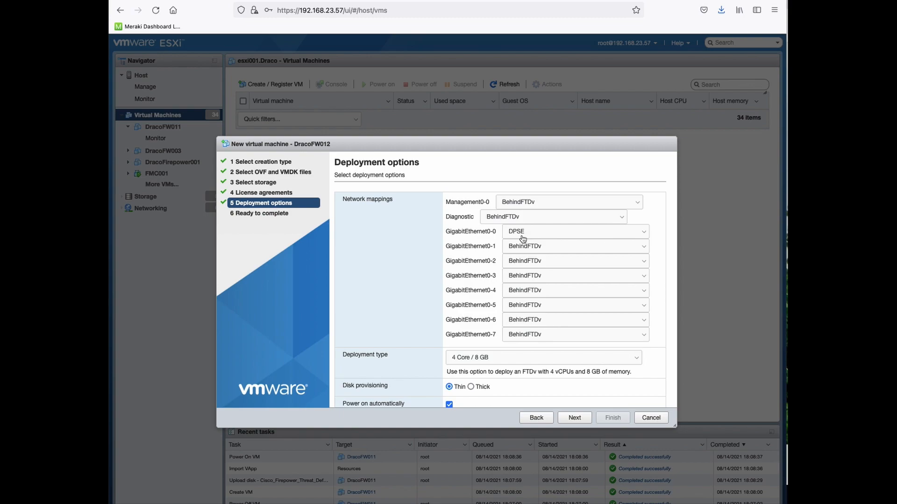
mouse_move(538, 329)
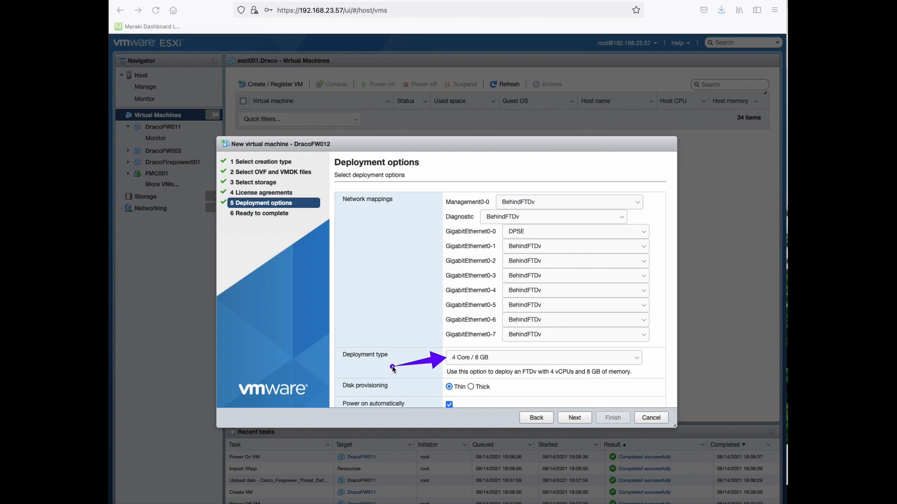
mouse_move(464, 369)
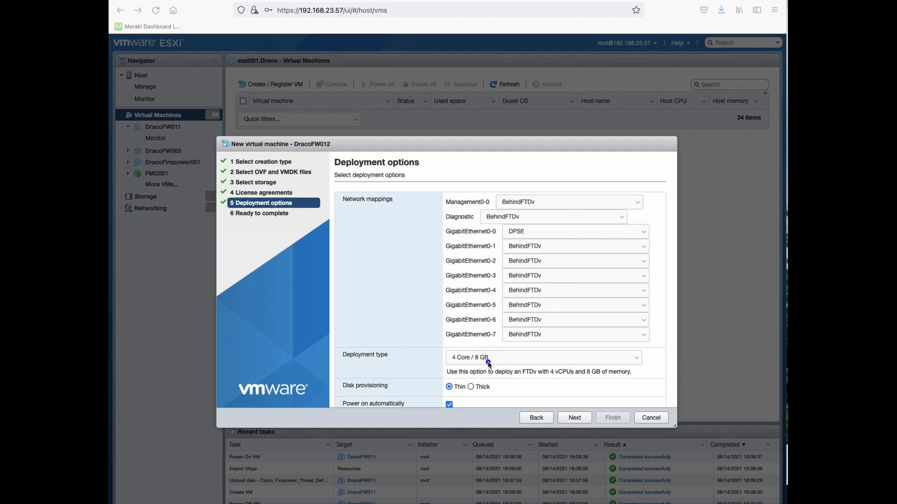
mouse_move(487, 375)
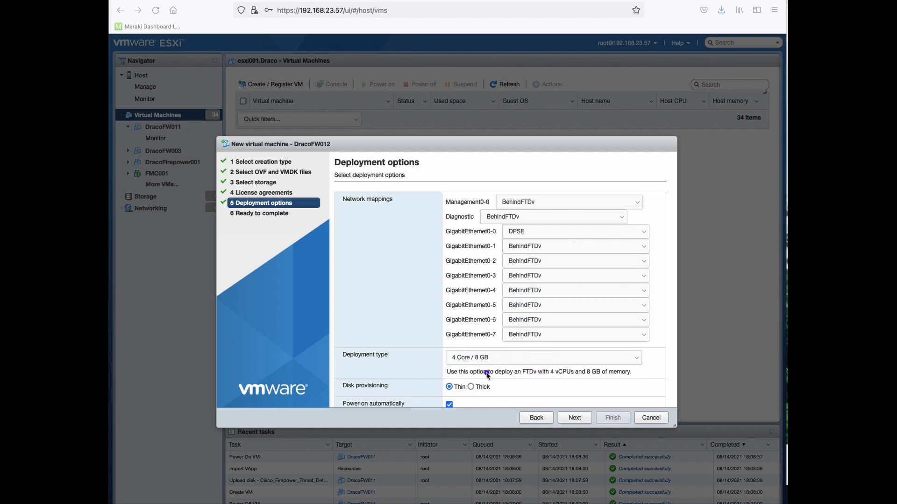
mouse_move(426, 372)
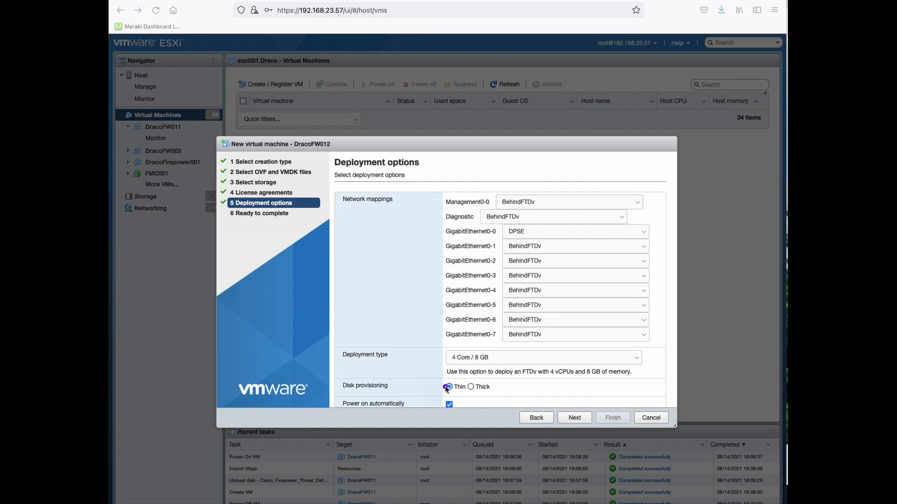
left_click(449, 386)
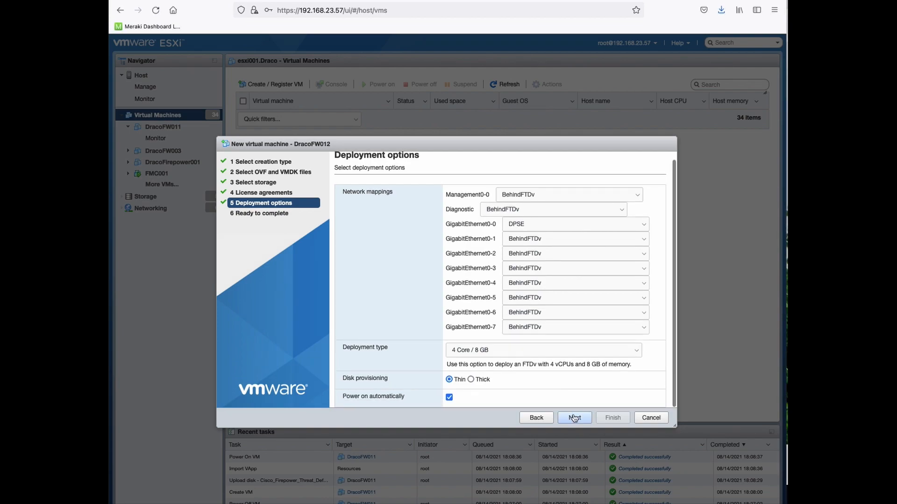
Review the Ready to complete summary and finish deploying DracoFW012.
left_click(574, 418)
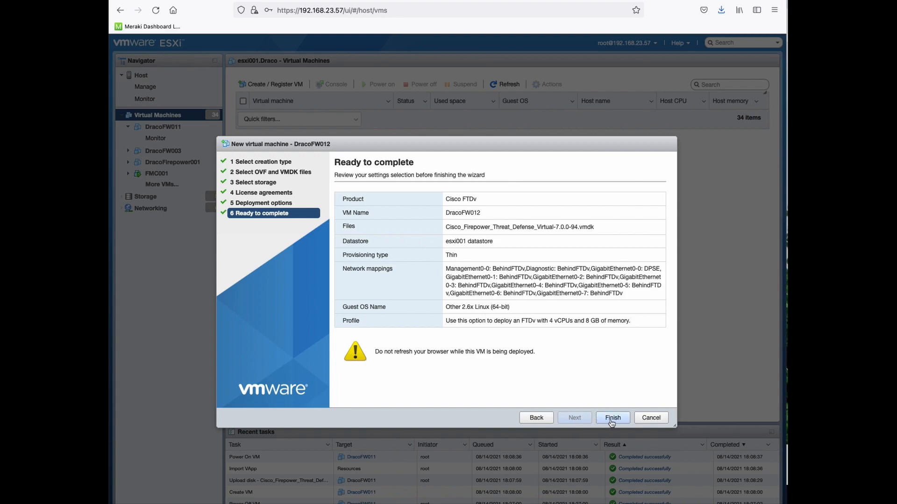
left_click(611, 418)
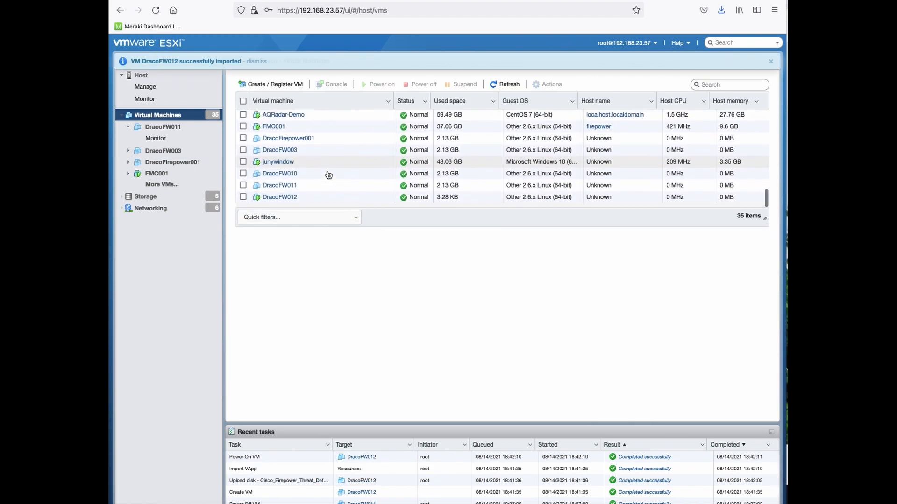
Open DracoFW012's console and log in to the firepower prompt as admin.
left_click(280, 197)
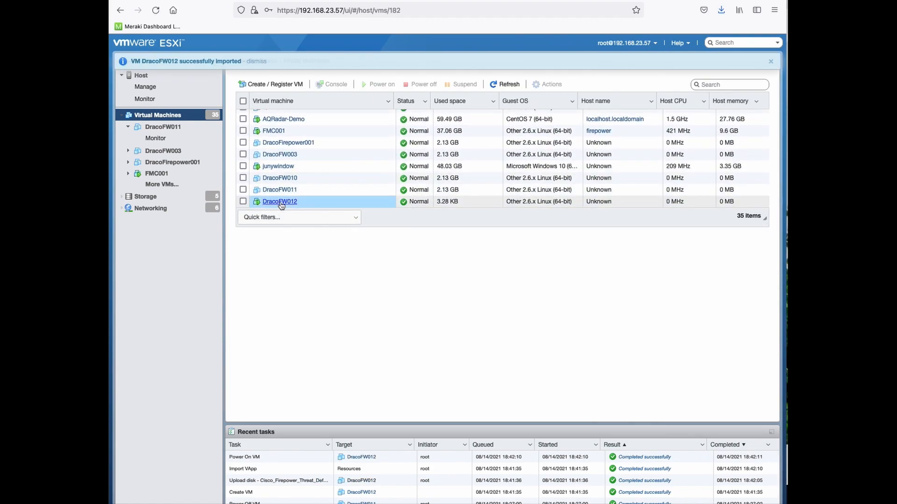
left_click(280, 201)
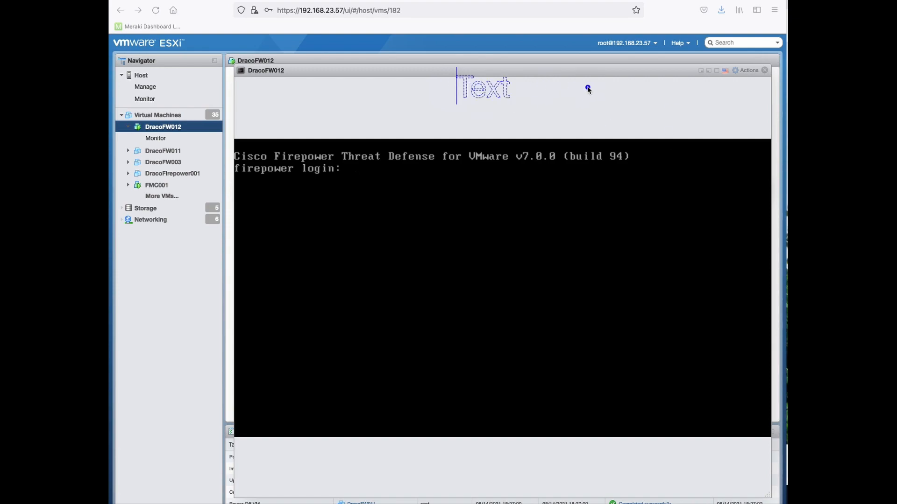
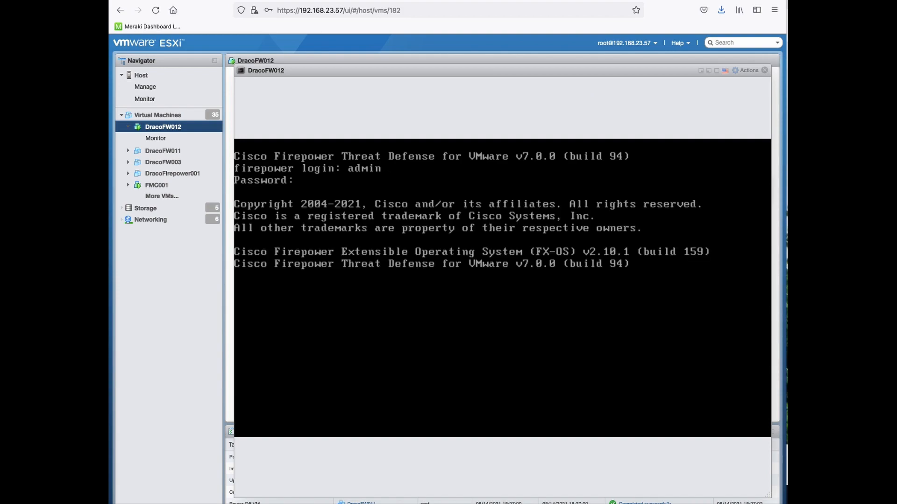
Display the end user license agreement and accept it with YES.
key("Enter")
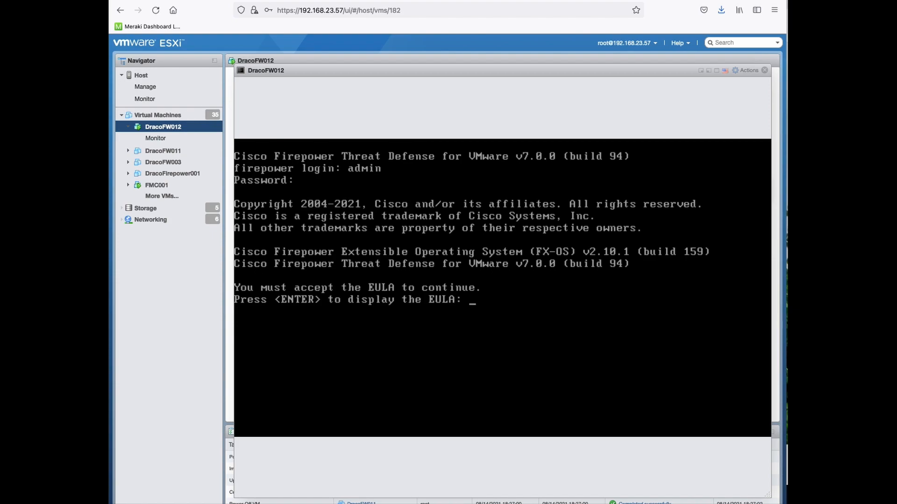
key("enter")
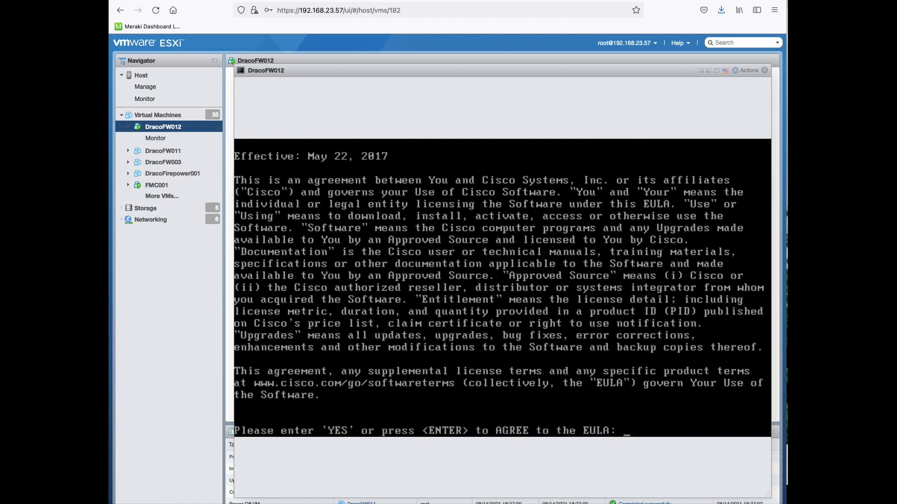
type("YES")
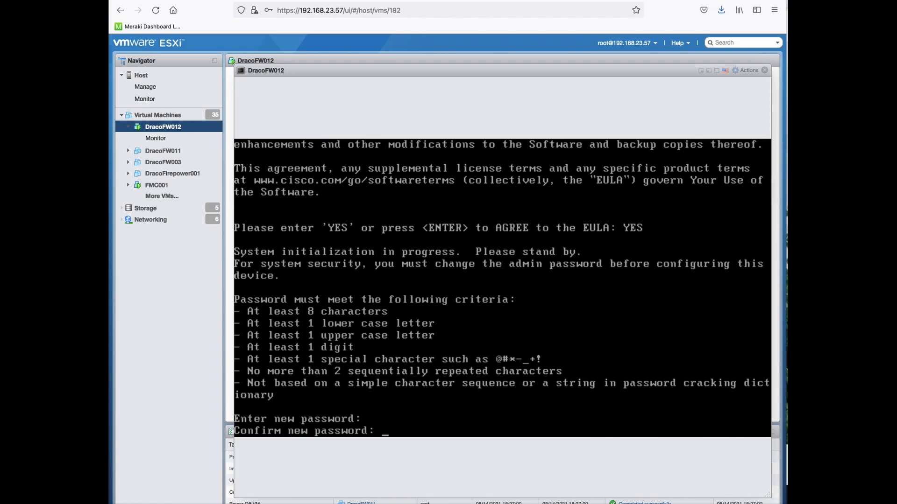
Confirm the new password and answer firstboot: IPv4 yes, DHCP addressing, local management yes.
key("Enter")
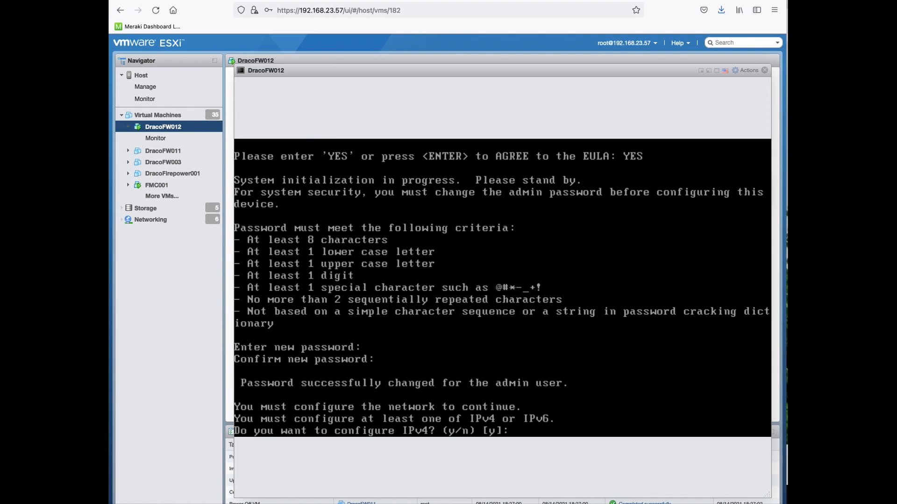
type("y")
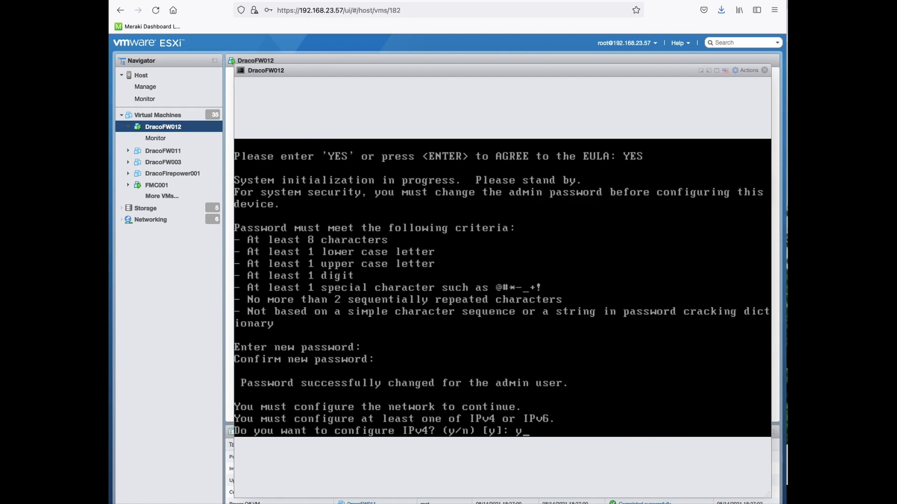
key("enter")
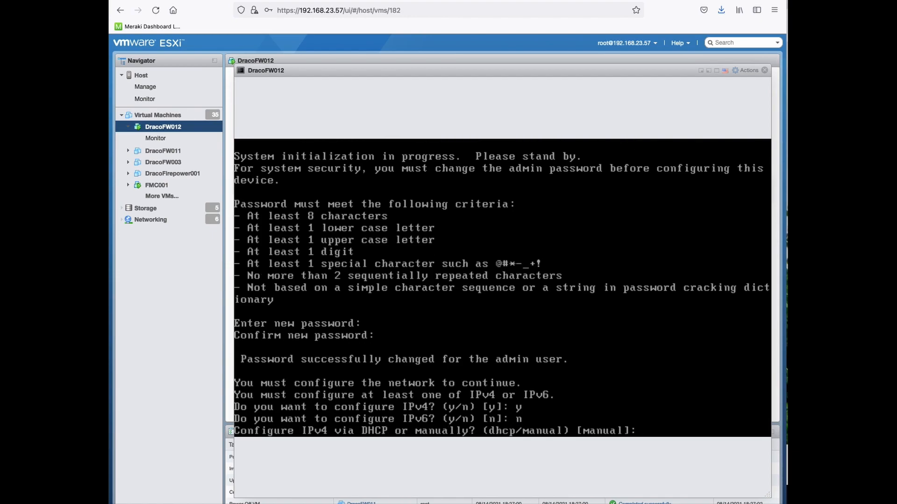
type("dhcp")
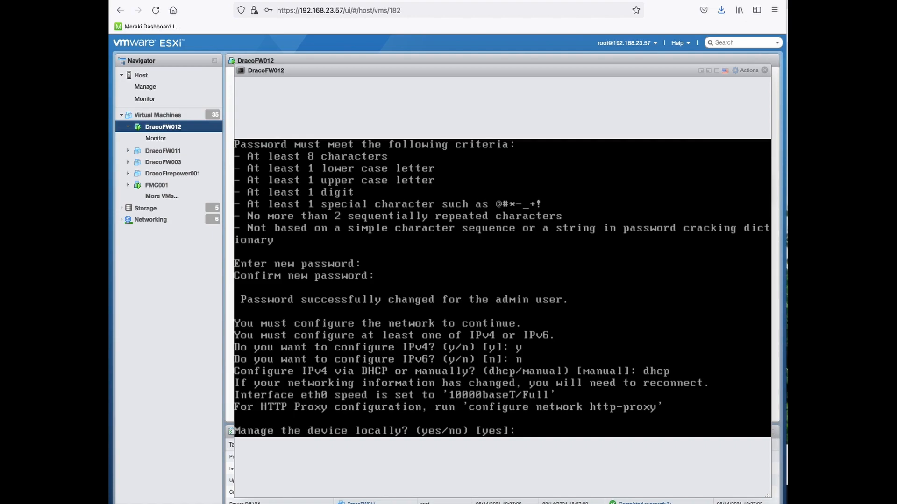
type("yes")
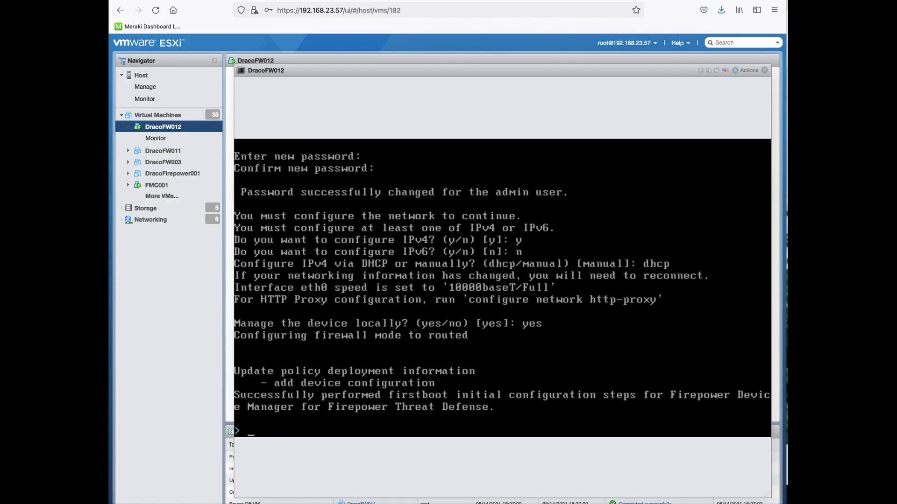
type("sho")
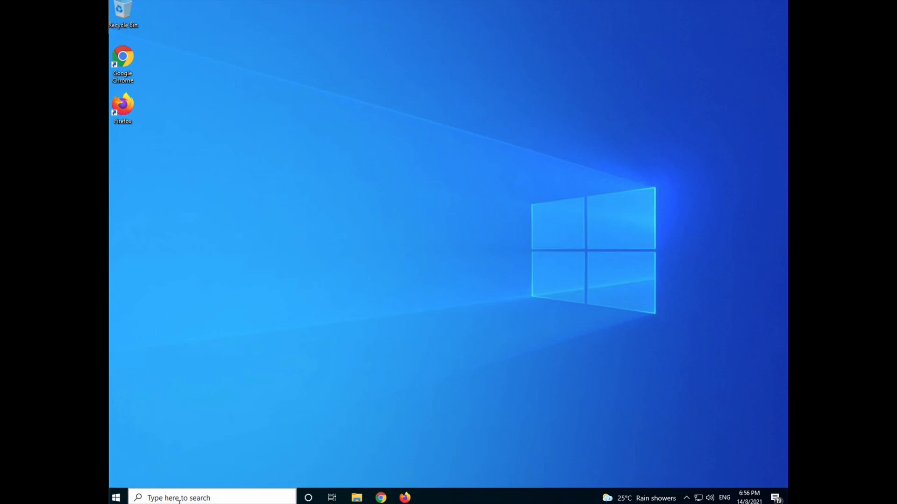
In Command Prompt, run ipconfig and ipconfig /renew Ethernet1 to get 192.168.45.47.
type("cmd")
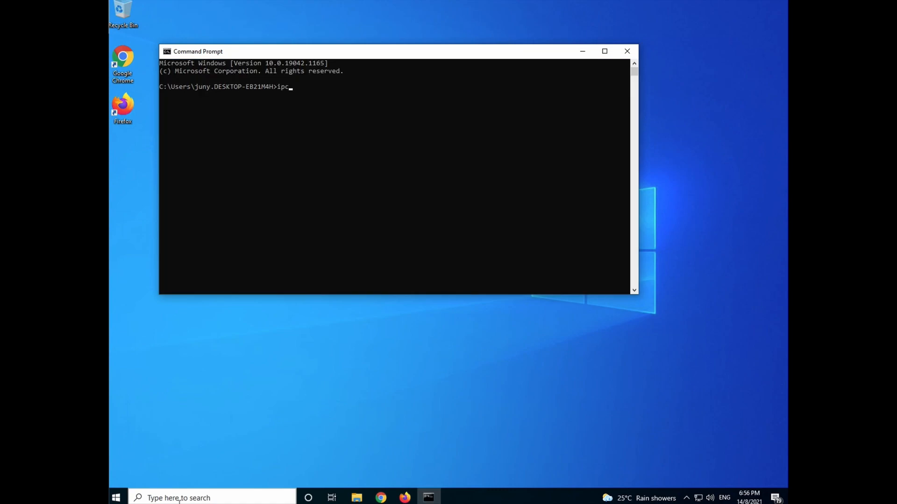
type("oon")
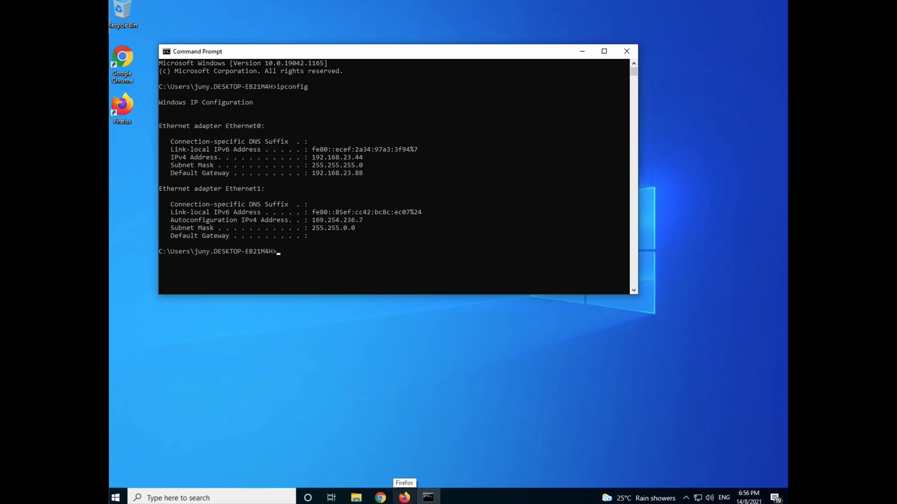
mouse_move(389, 175)
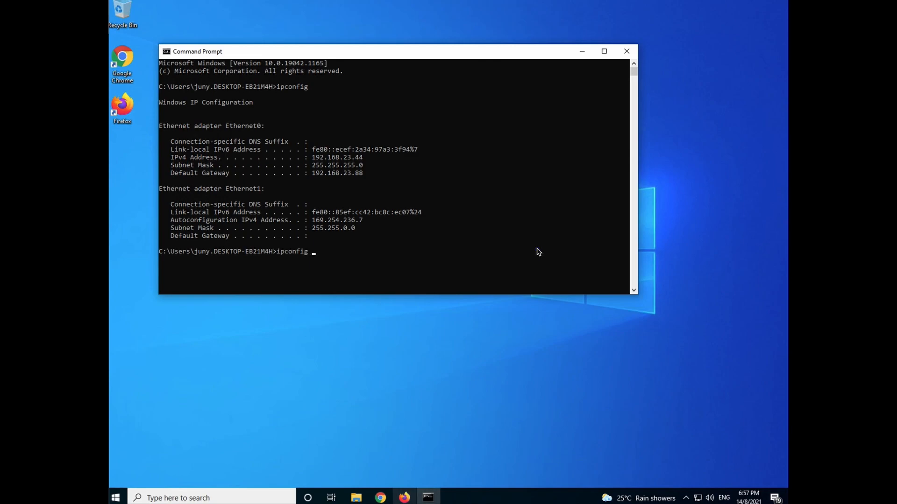
type("/renew")
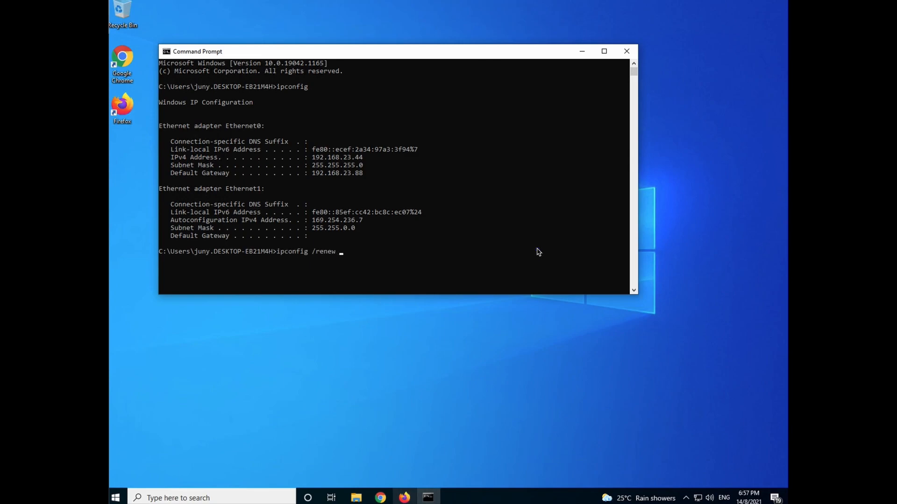
type("Ethernet")
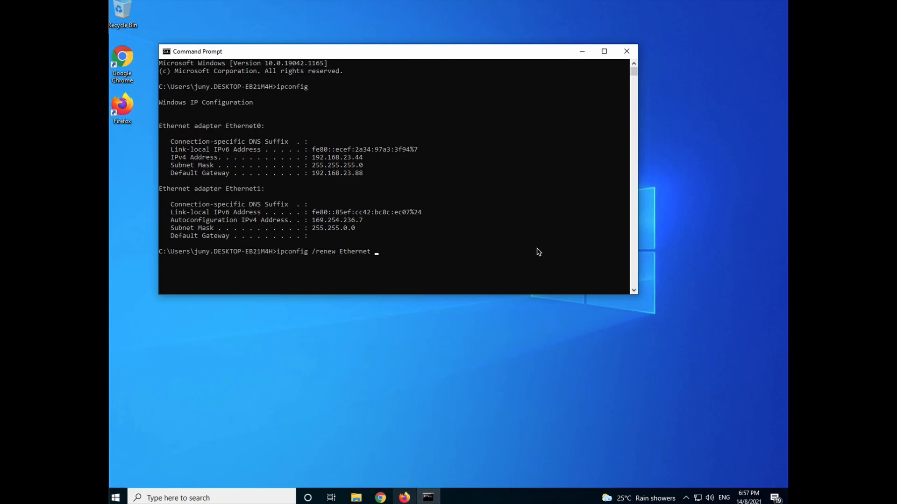
type("1")
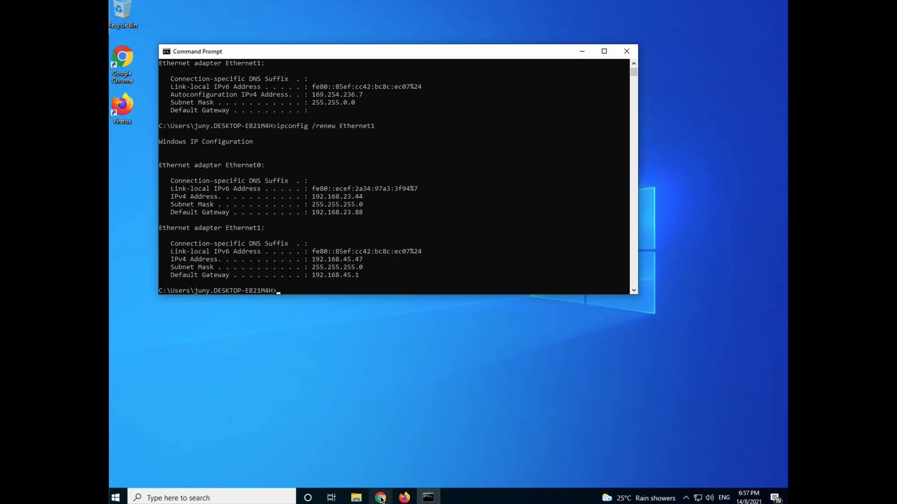
left_click(379, 498)
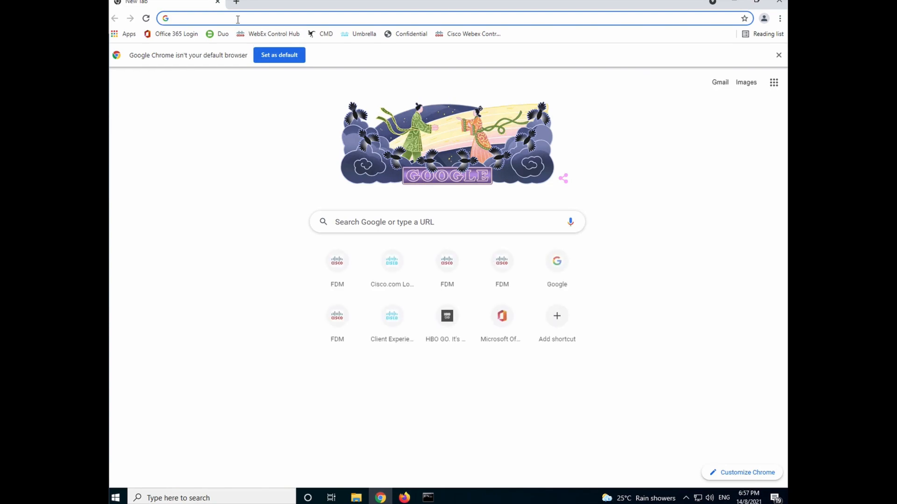
type("https://")
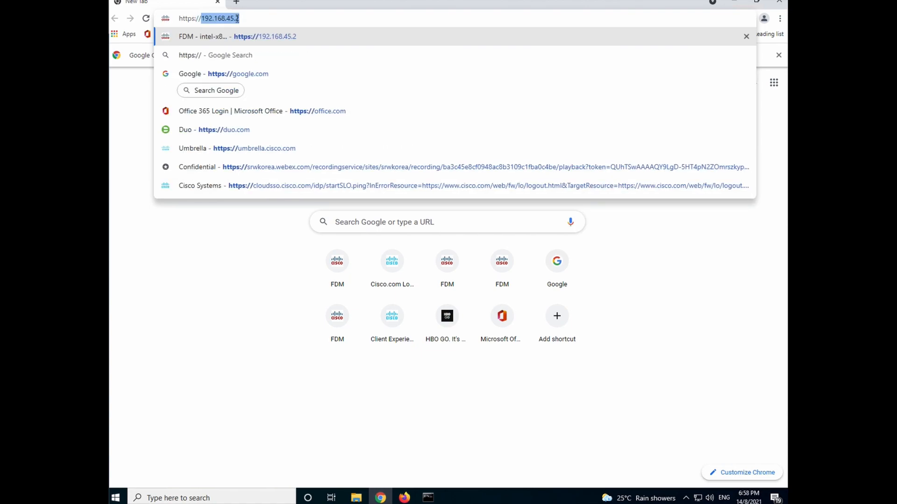
type("https://192.16")
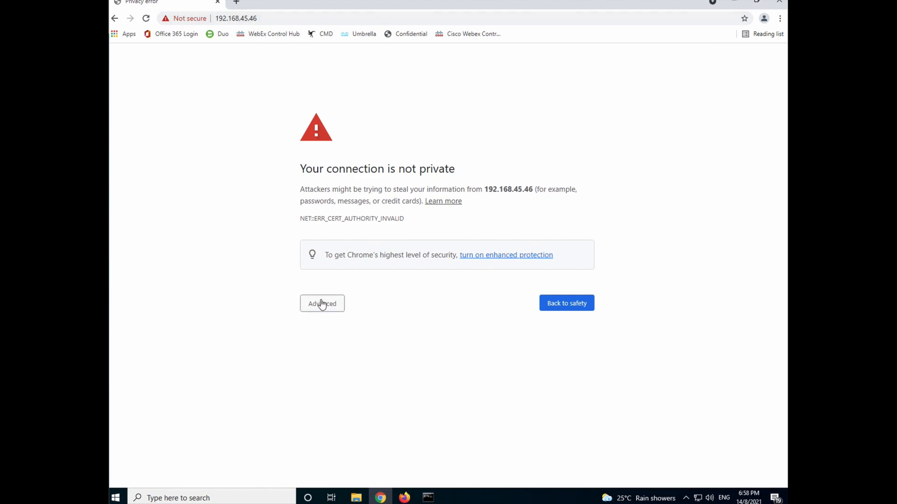
left_click(321, 303)
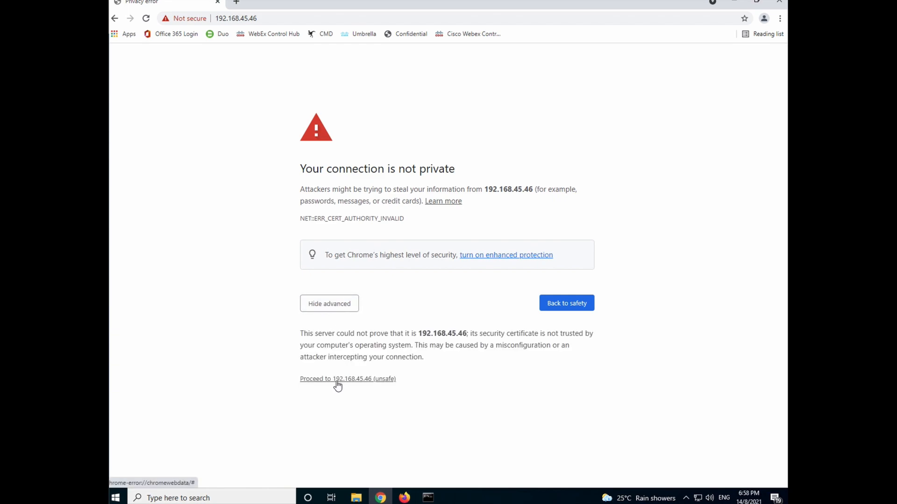
left_click(336, 379)
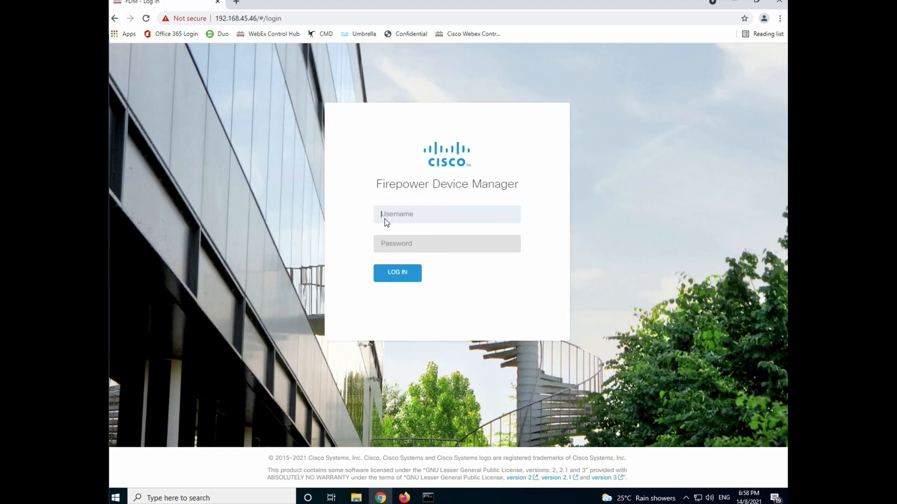
Log in to Firepower Device Manager with username admin and its password.
type("a")
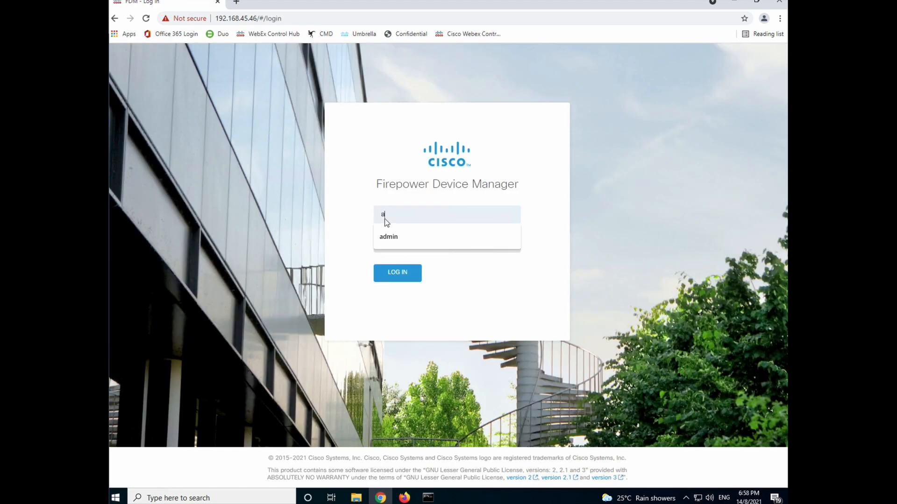
left_click(387, 237)
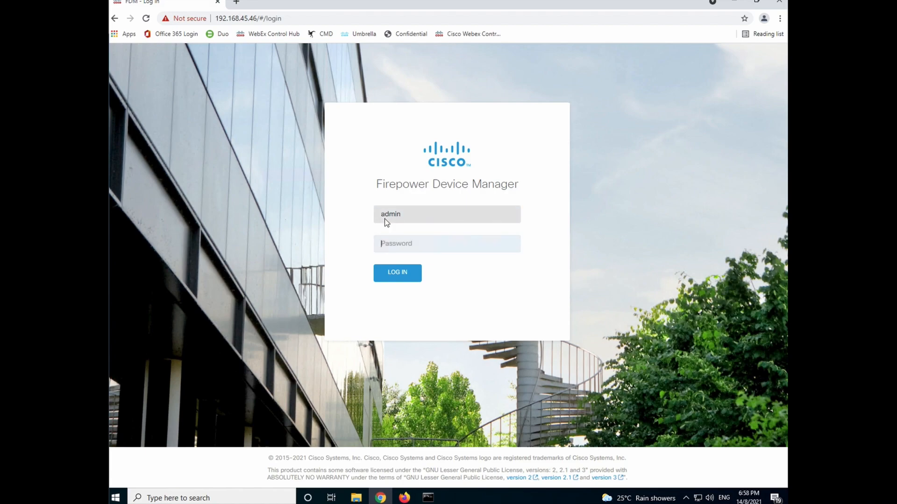
type("•")
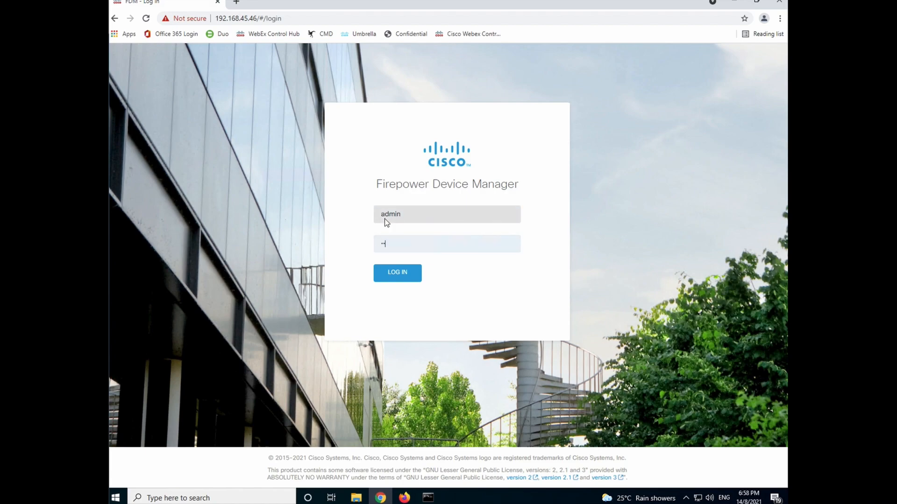
left_click(397, 273)
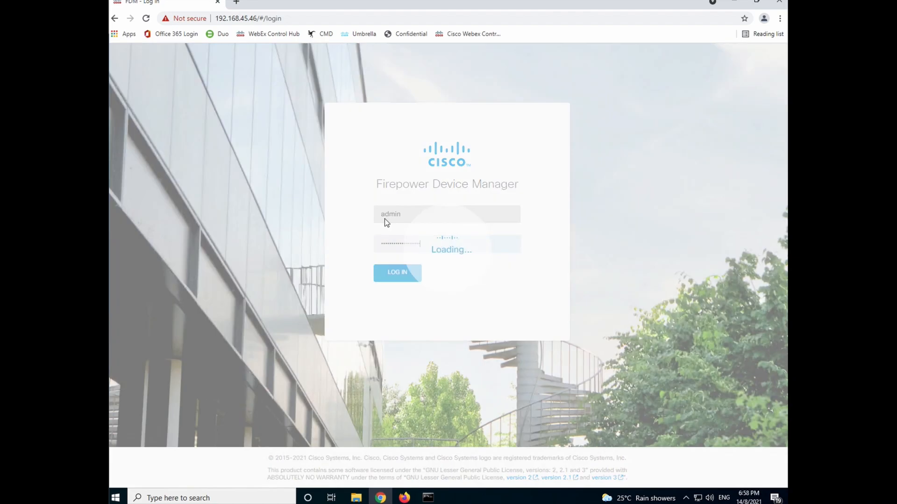
left_click(396, 272)
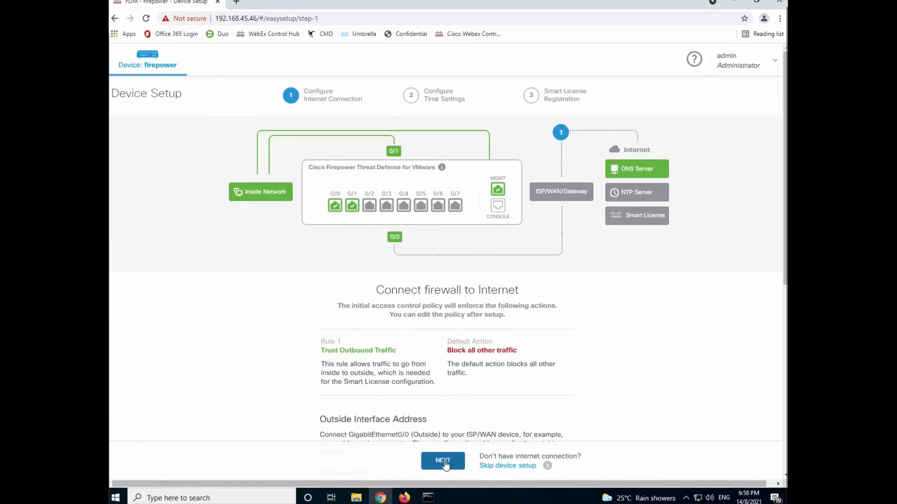
Accept the outside interface settings with IPv4 via DHCP and IPv6 off.
left_click(442, 461)
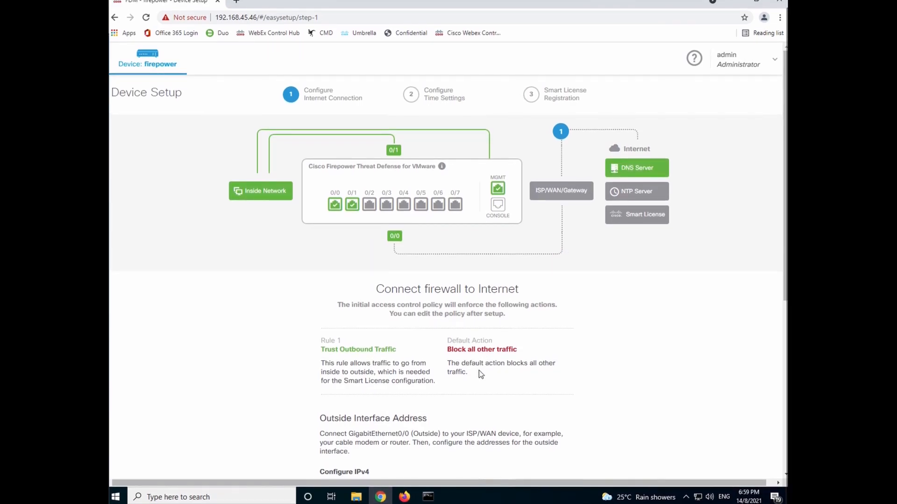
scroll("down", 3)
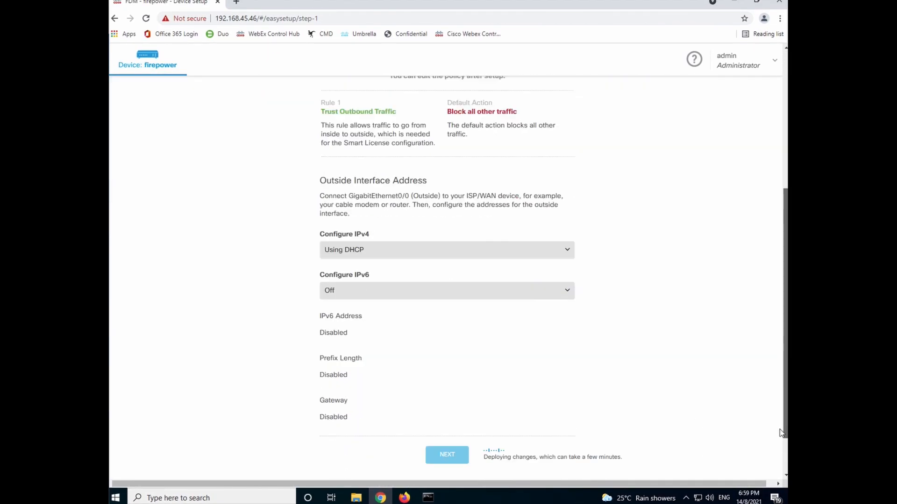
scroll("down", 3)
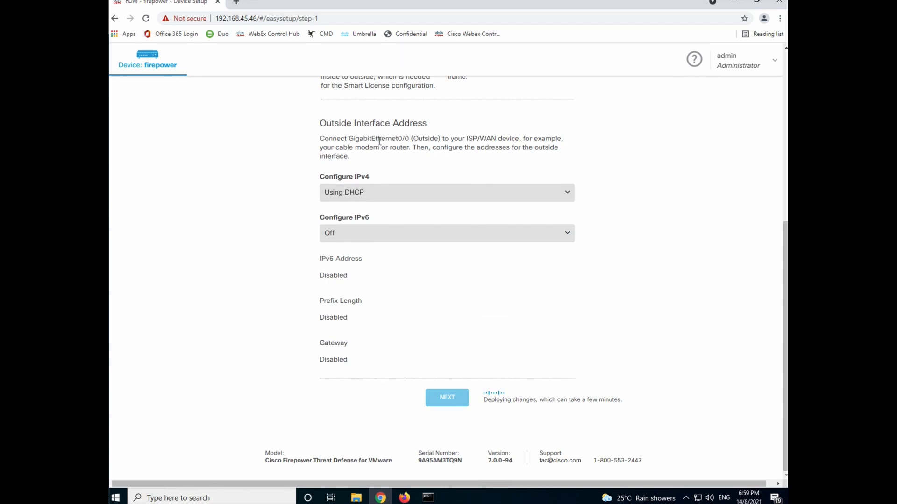
left_click(446, 397)
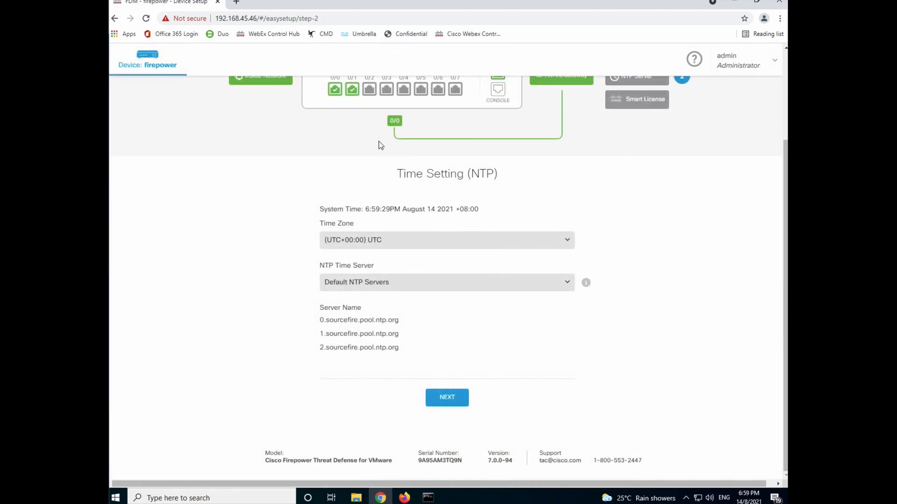
mouse_move(447, 240)
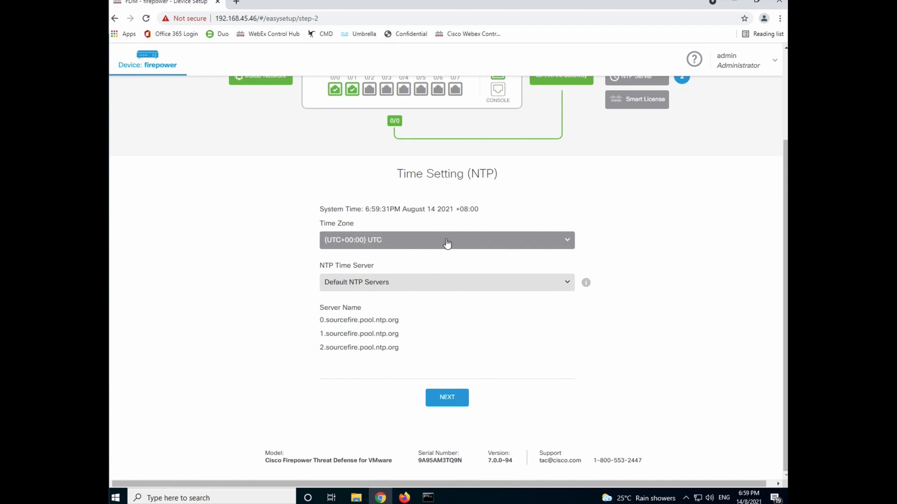
Set the time zone to (UTC+08:00) Asia/Singapore, keeping the default NTP servers.
left_click(447, 240)
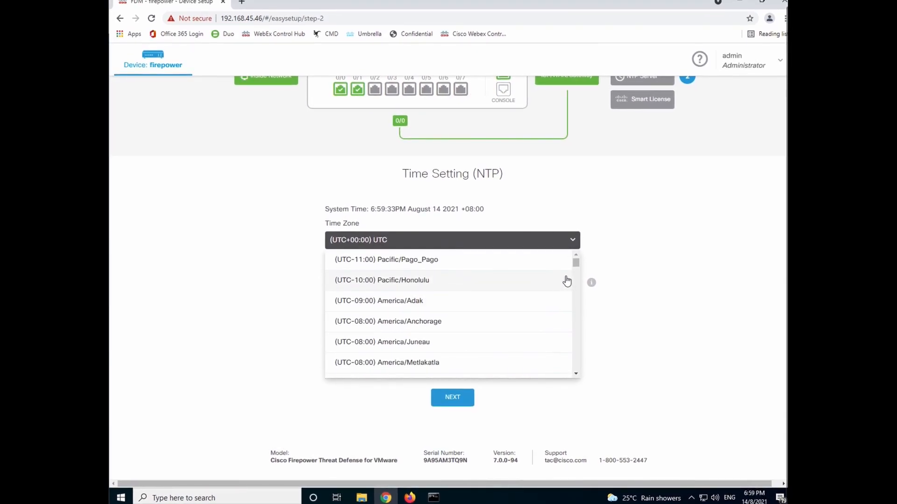
scroll("down", 3)
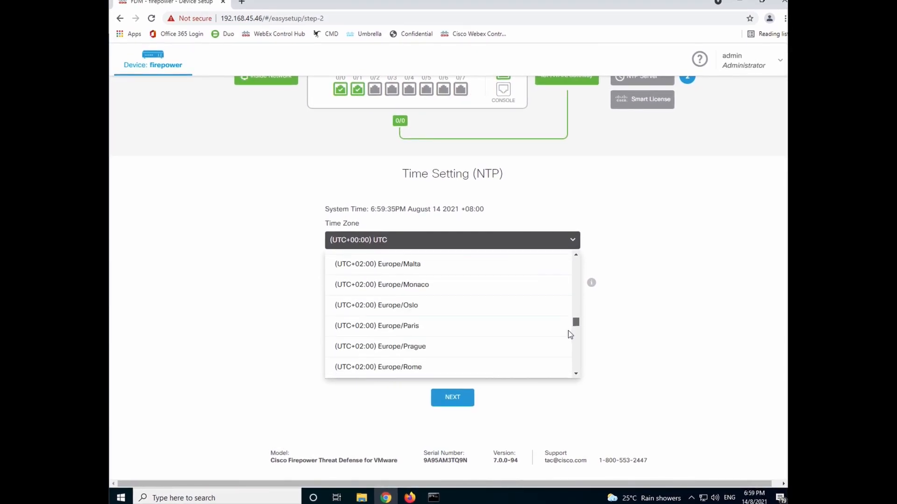
scroll("down", 3)
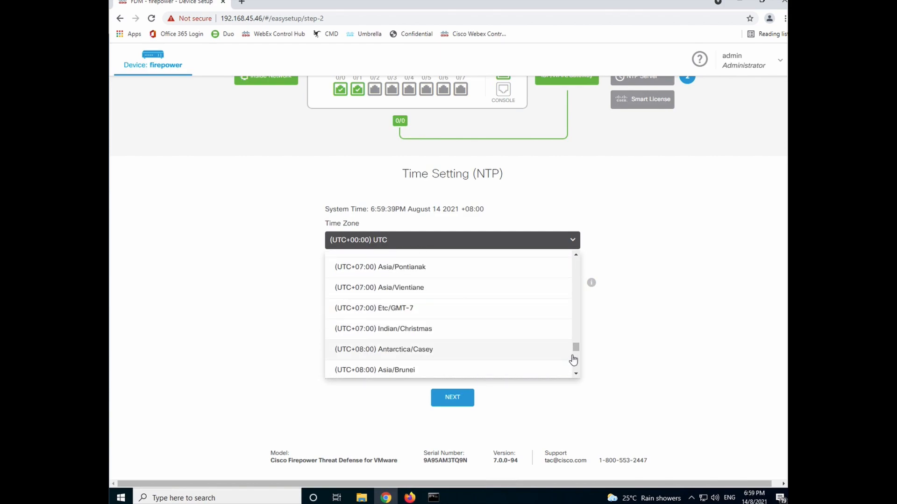
scroll("down", 3)
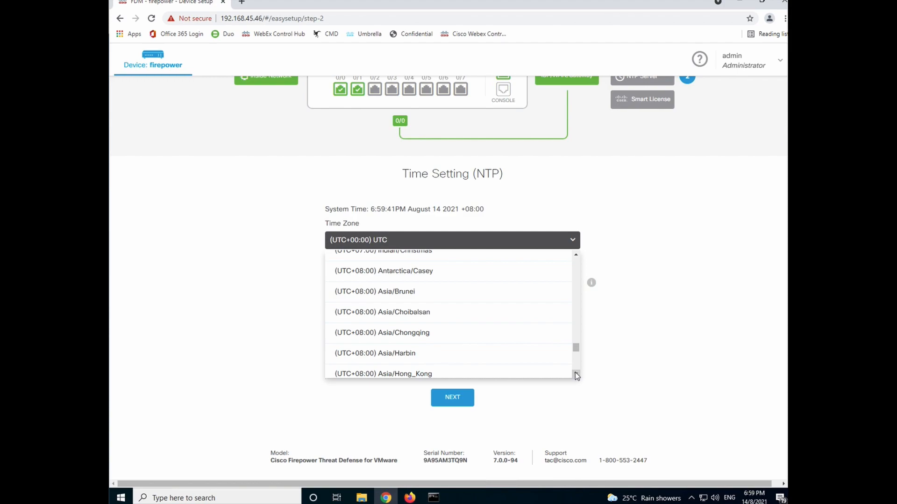
scroll("down", 3)
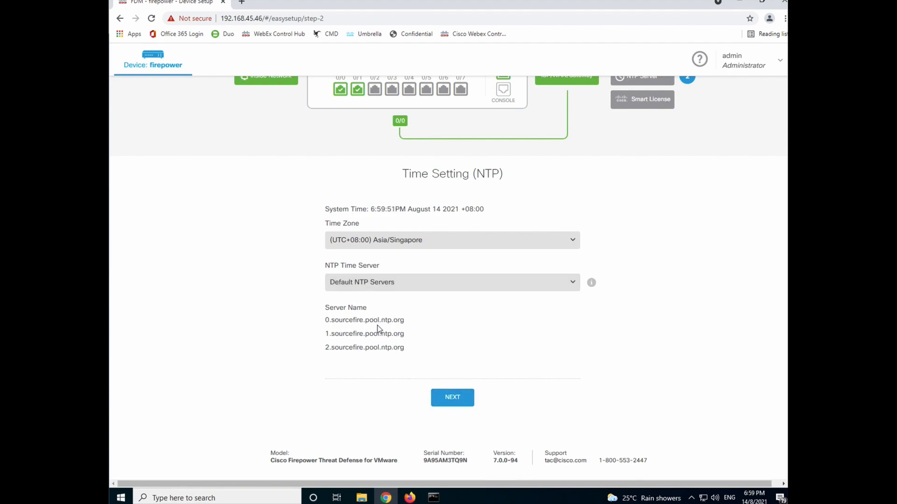
left_click(452, 397)
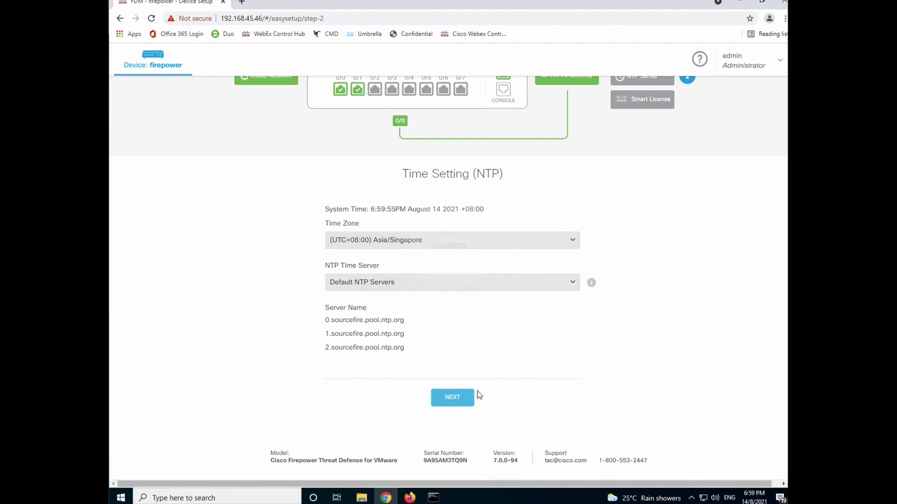
left_click(452, 397)
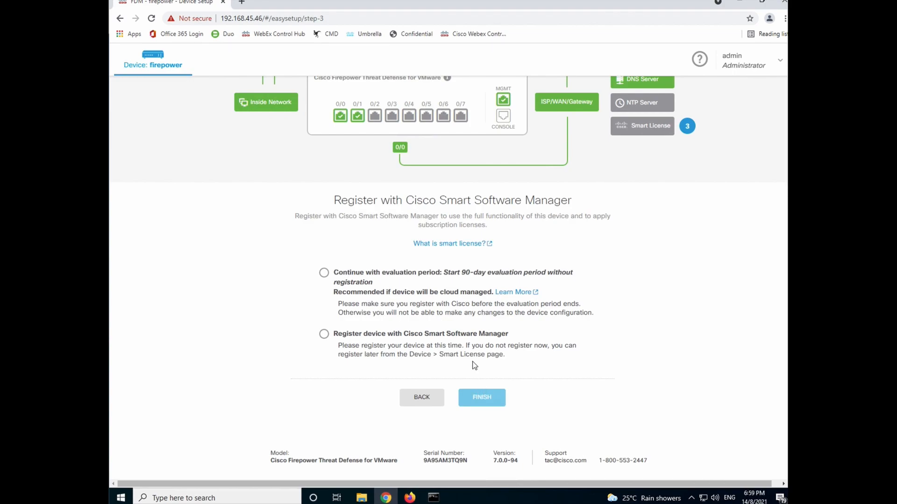
mouse_move(412, 303)
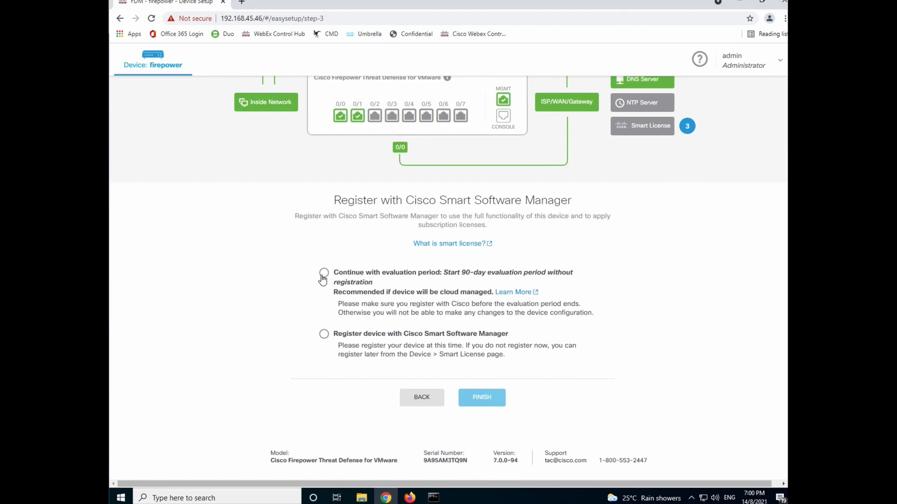
Choose the 90-day evaluation period with performance tier FTDv10 - Tiered and finish setup.
left_click(323, 273)
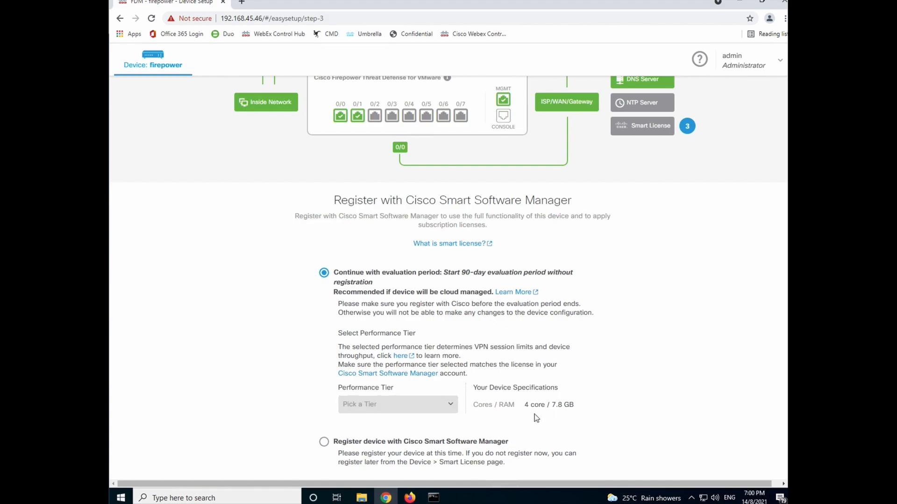
mouse_move(561, 415)
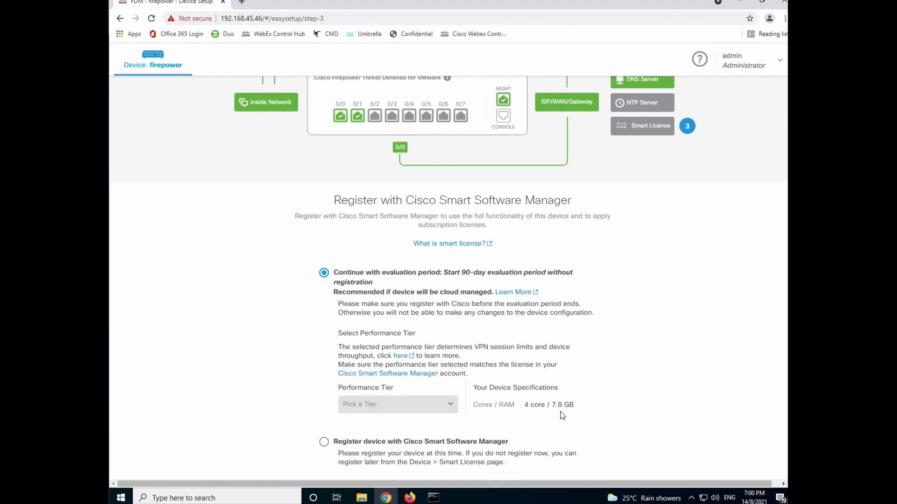
mouse_move(541, 416)
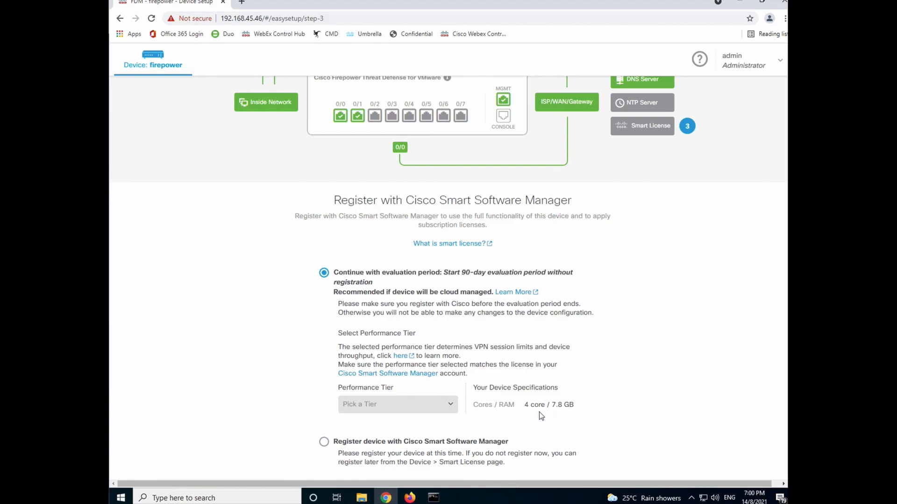
left_click(397, 404)
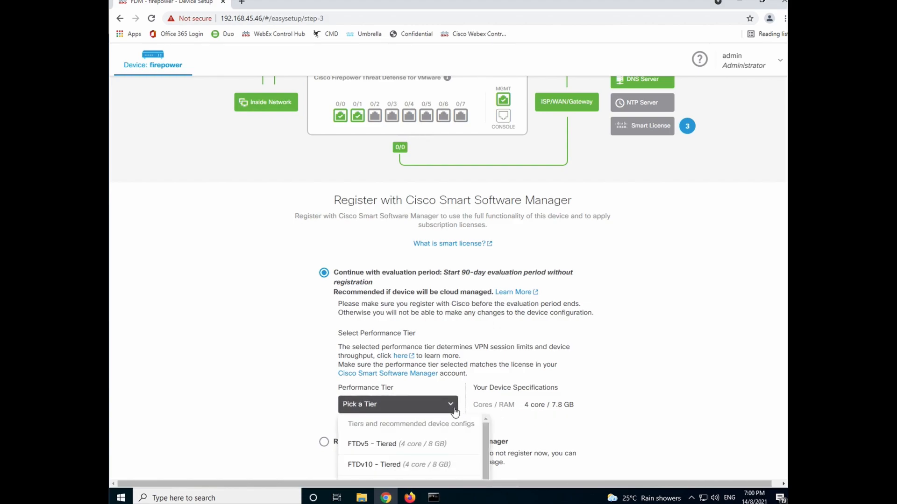
mouse_move(731, 392)
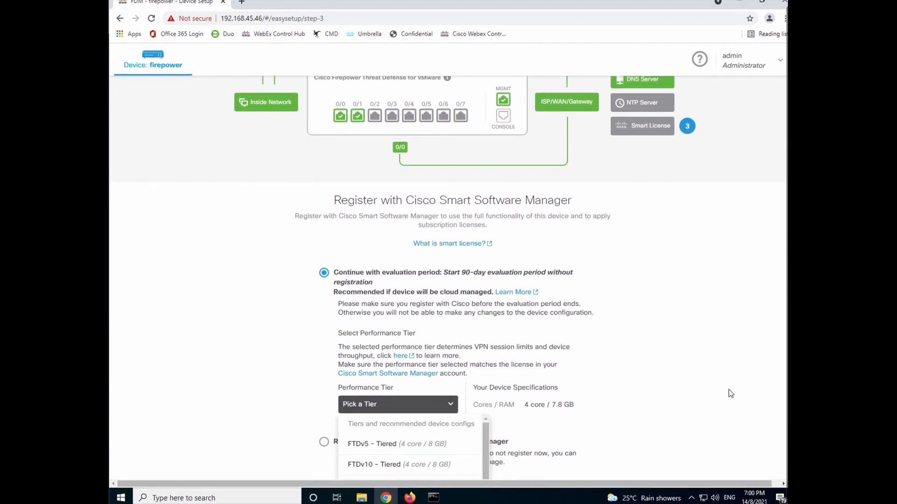
scroll("down", 3)
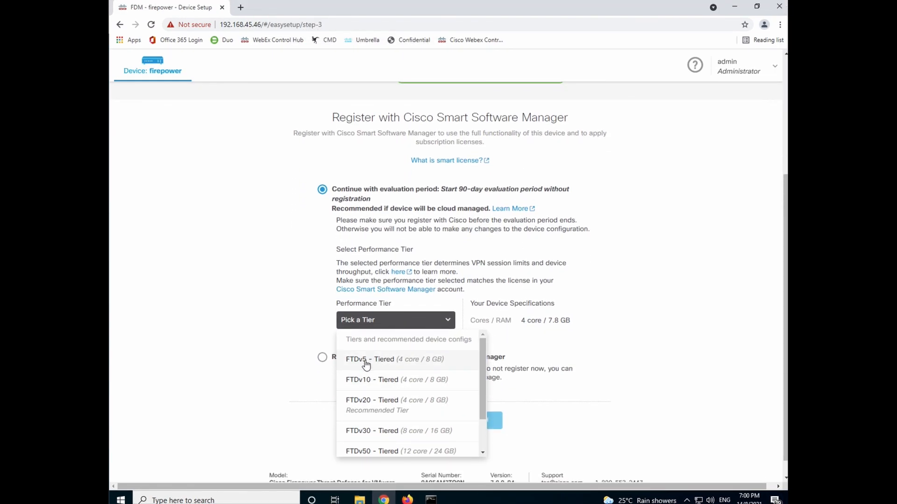
mouse_move(366, 359)
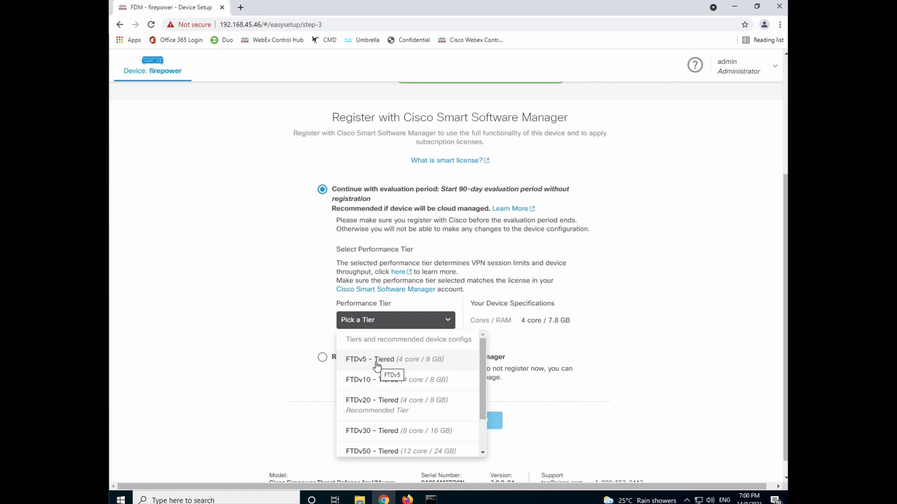
mouse_move(372, 388)
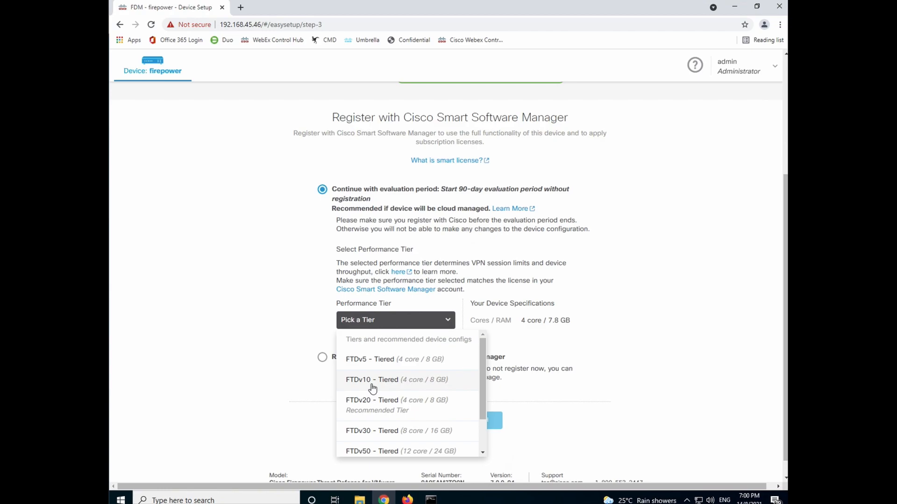
mouse_move(376, 388)
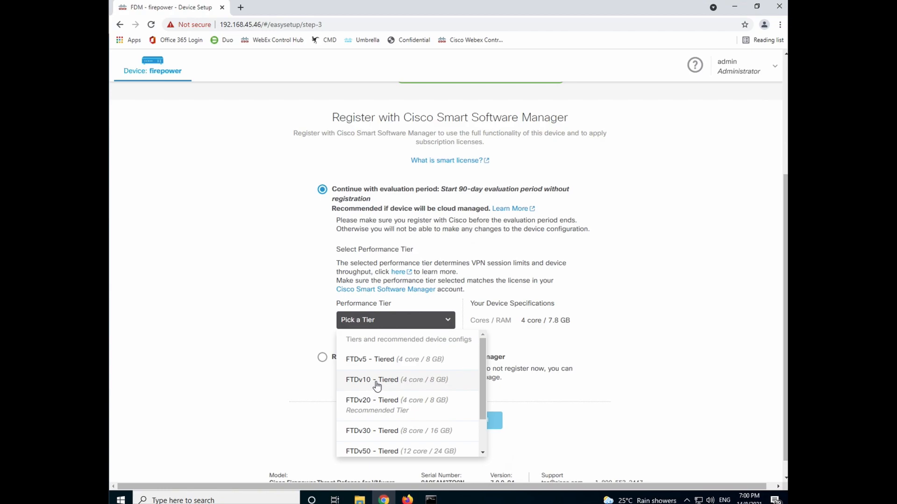
left_click(376, 380)
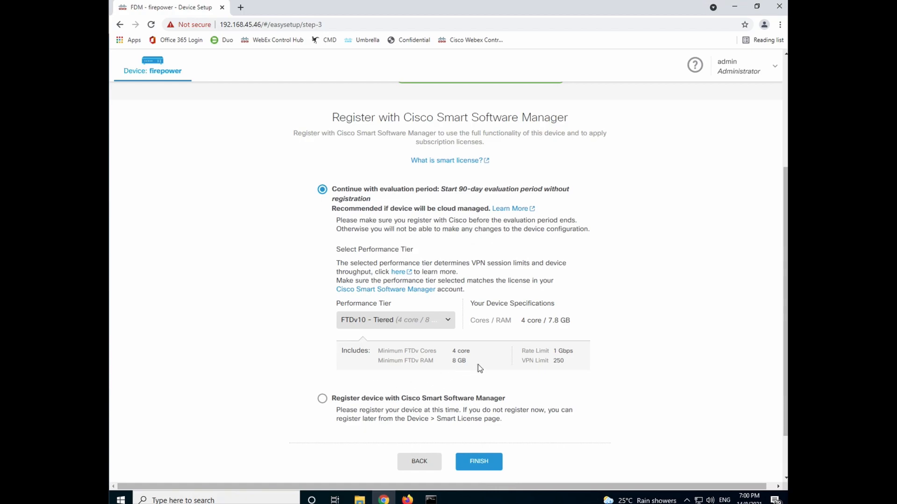
mouse_move(581, 353)
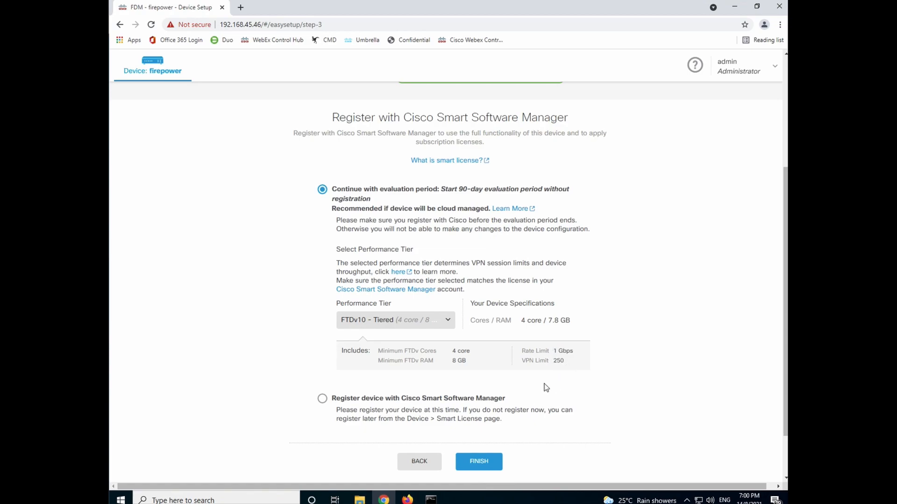
mouse_move(431, 336)
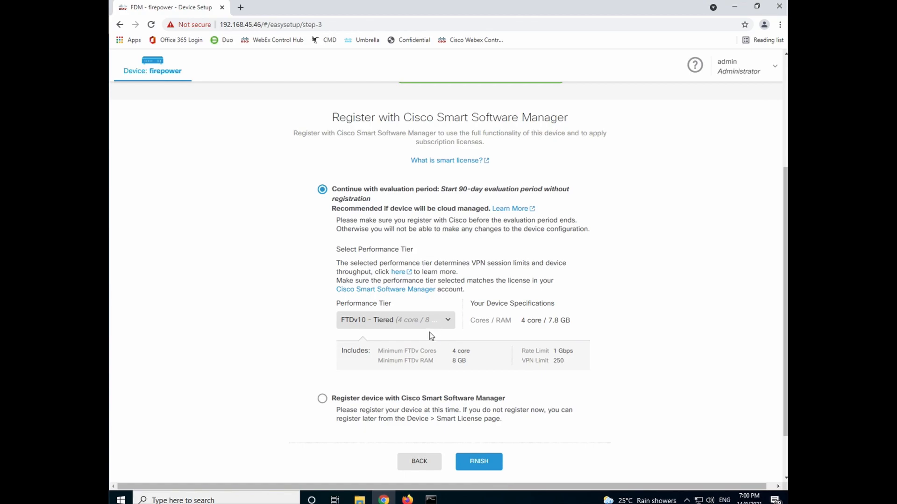
left_click(478, 462)
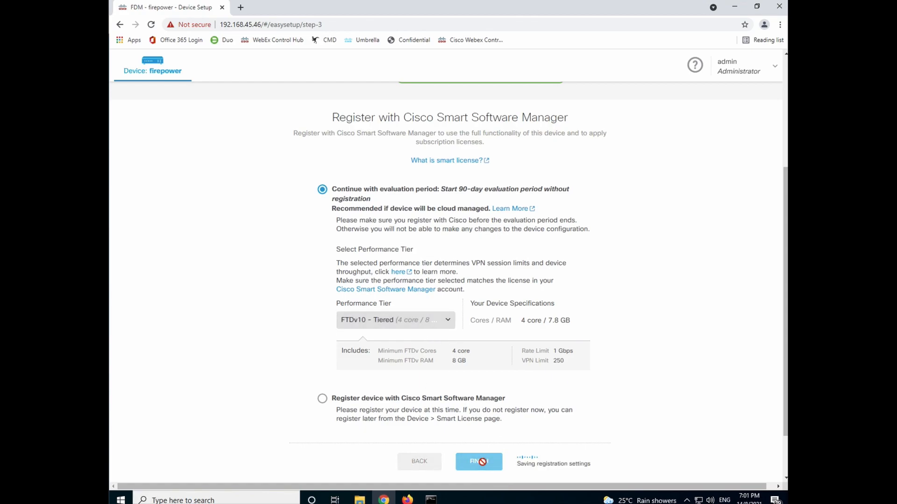
left_click(479, 462)
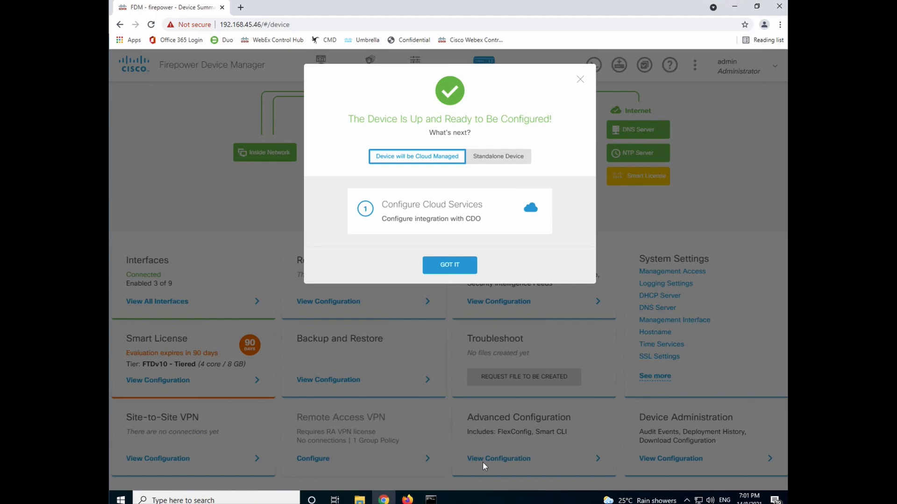
mouse_move(494, 178)
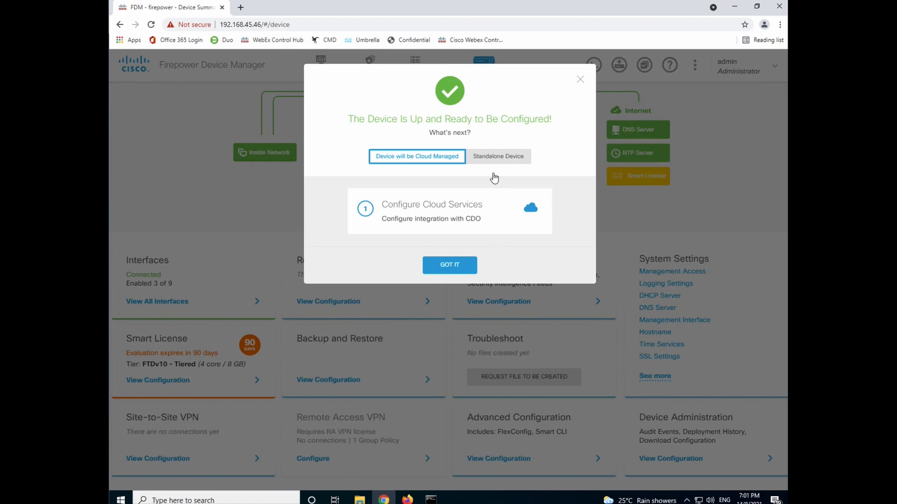
Mark the device as Standalone and dismiss the 'Device Is Up' welcome dialog.
left_click(497, 156)
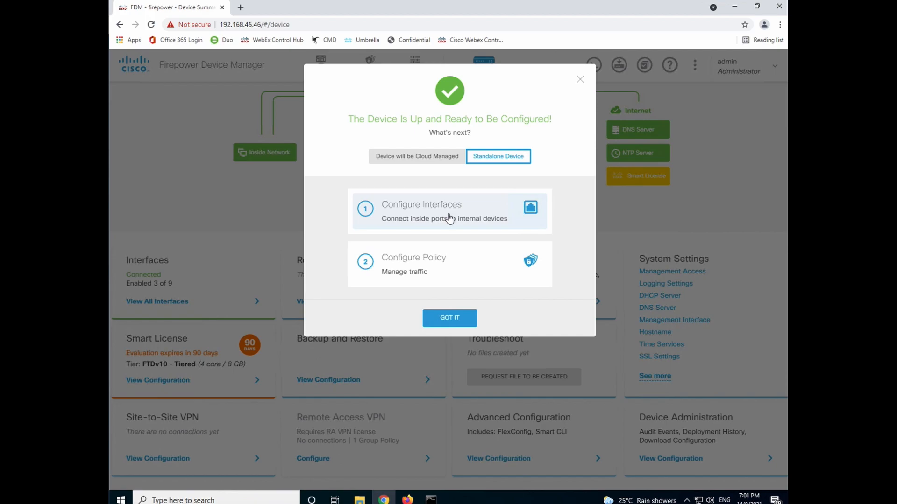
mouse_move(451, 264)
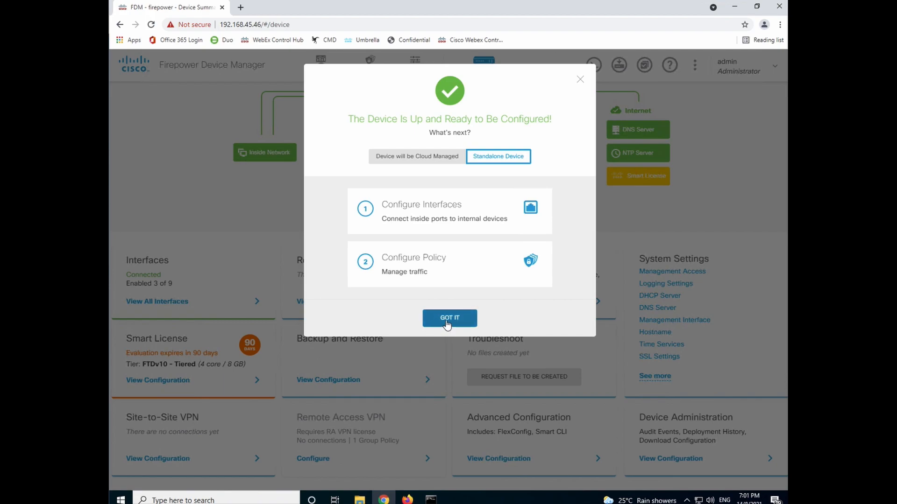
left_click(449, 318)
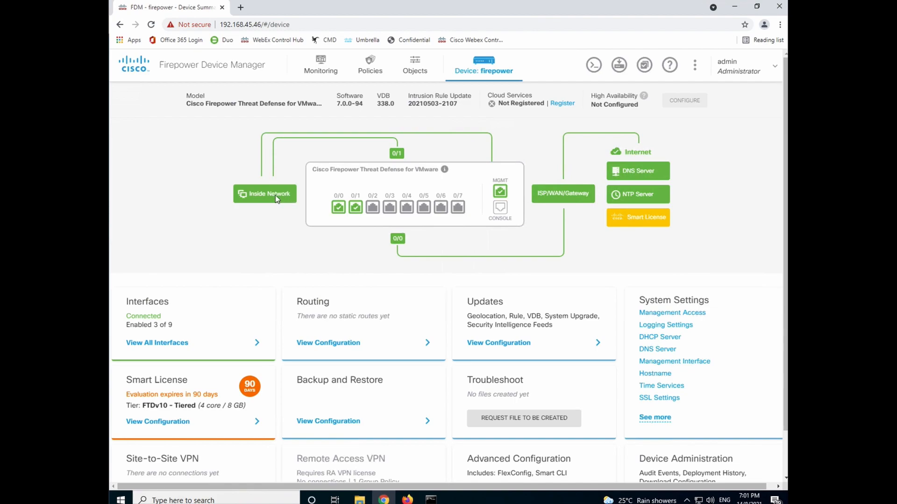
mouse_move(339, 207)
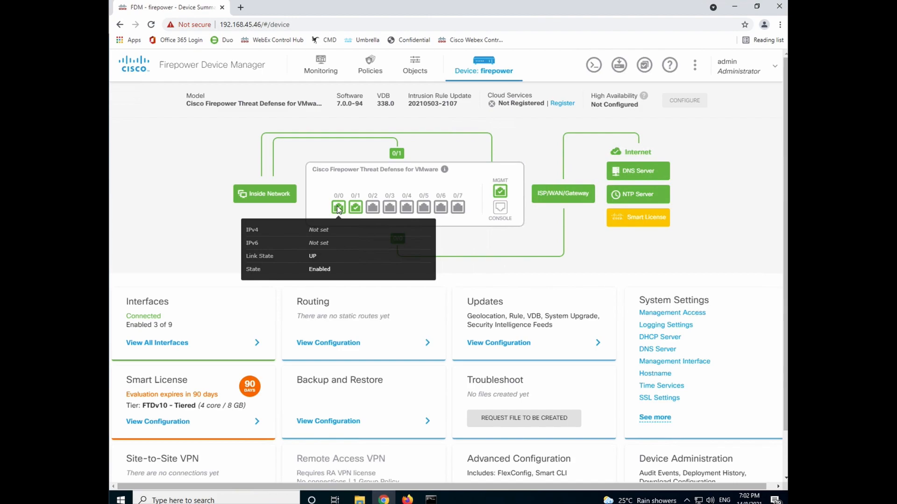
mouse_move(354, 207)
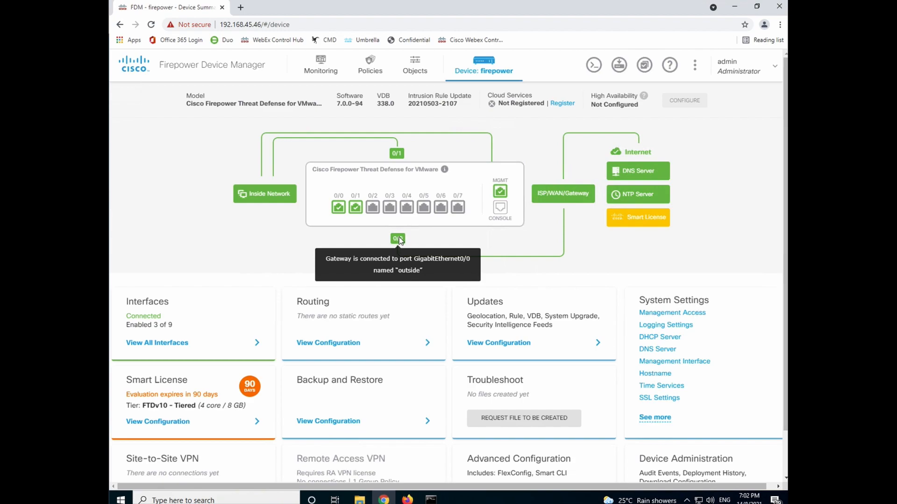
mouse_move(556, 201)
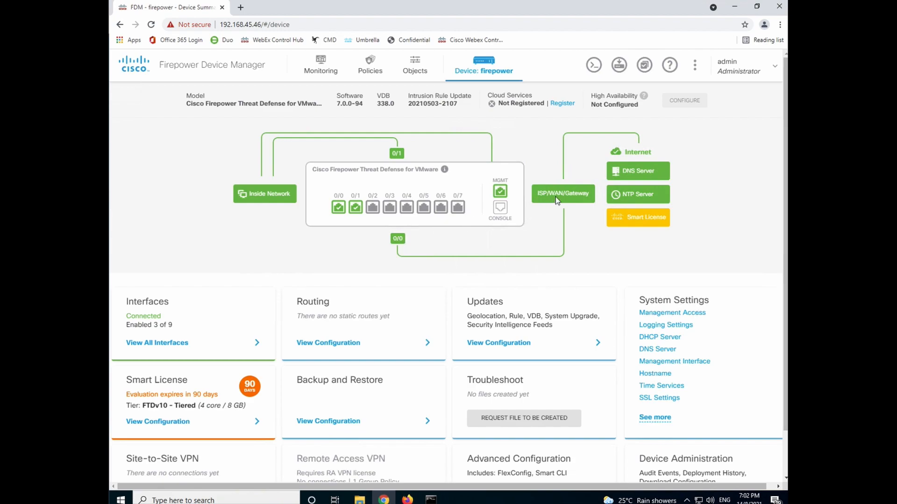
mouse_move(645, 146)
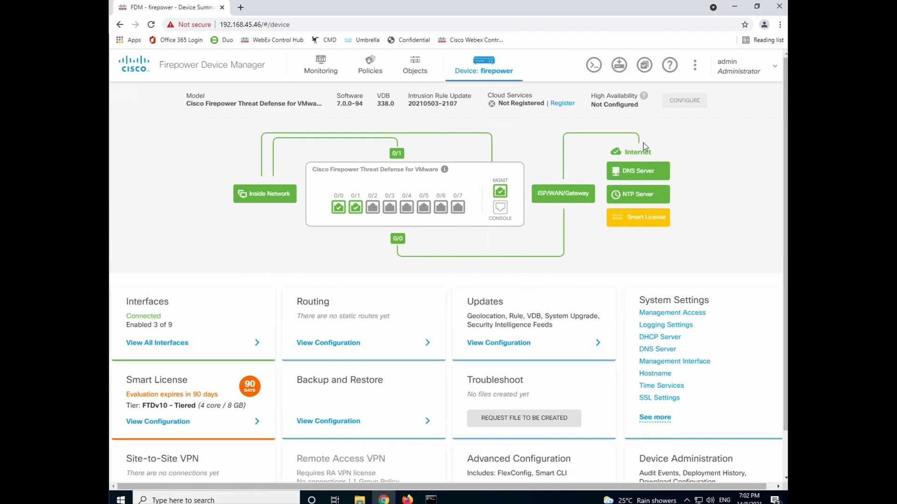
mouse_move(644, 175)
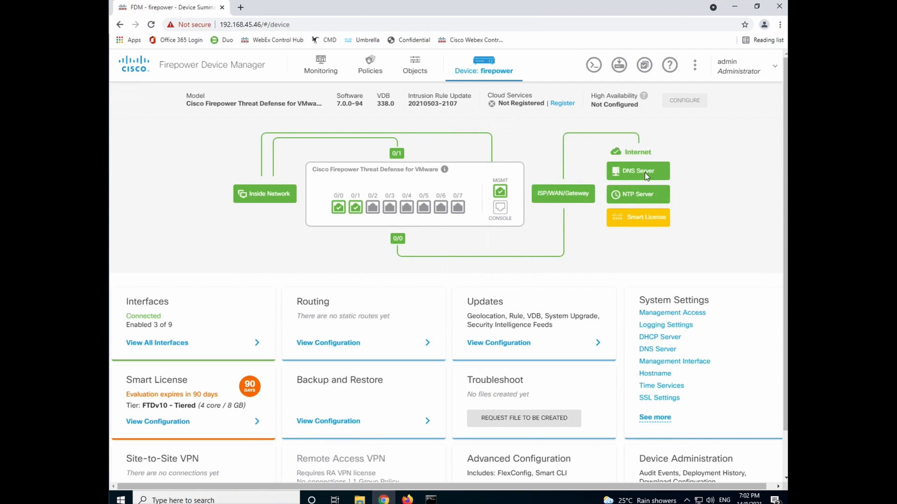
Open View All Interfaces to list the device's nine interfaces.
left_click(156, 342)
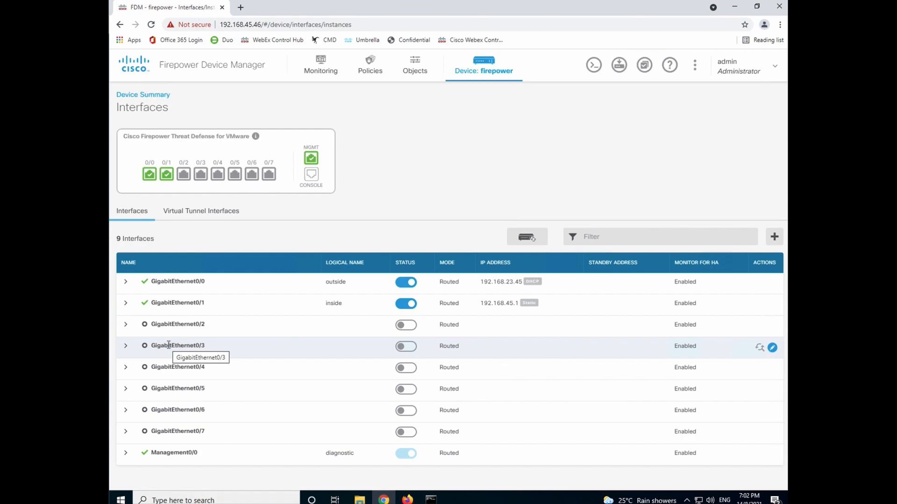
mouse_move(465, 303)
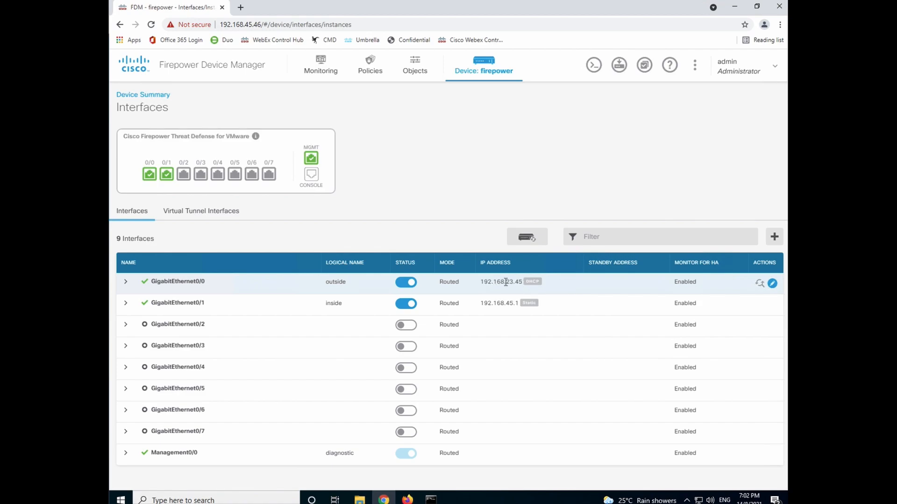
Check the outside interface address, then return to the Device: firepower dashboard.
double_click(507, 281)
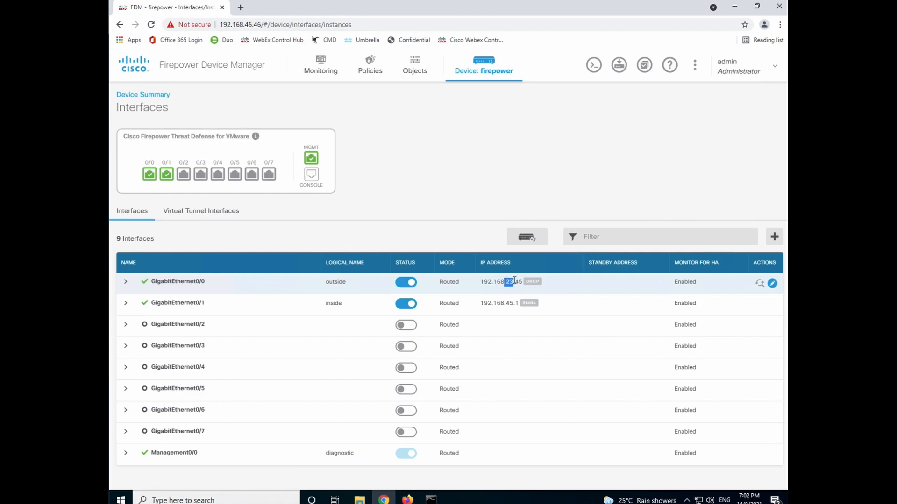
mouse_move(525, 324)
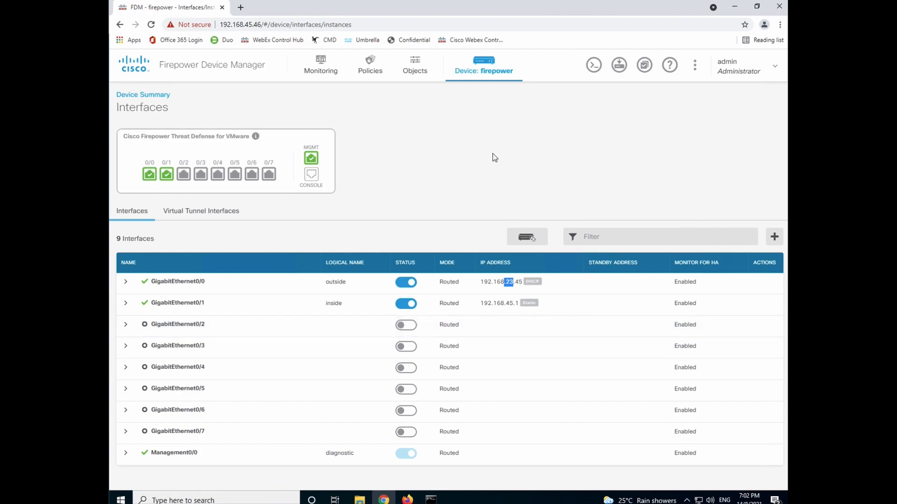
mouse_move(487, 207)
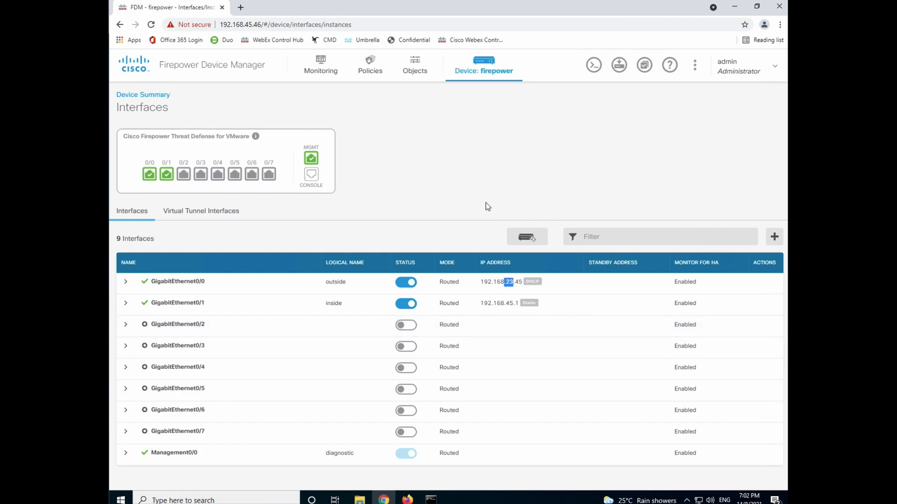
mouse_move(150, 174)
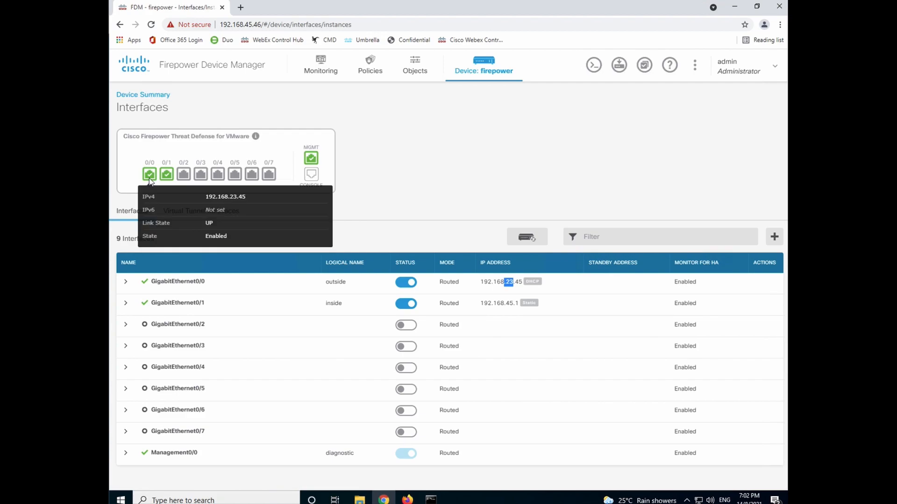
mouse_move(163, 191)
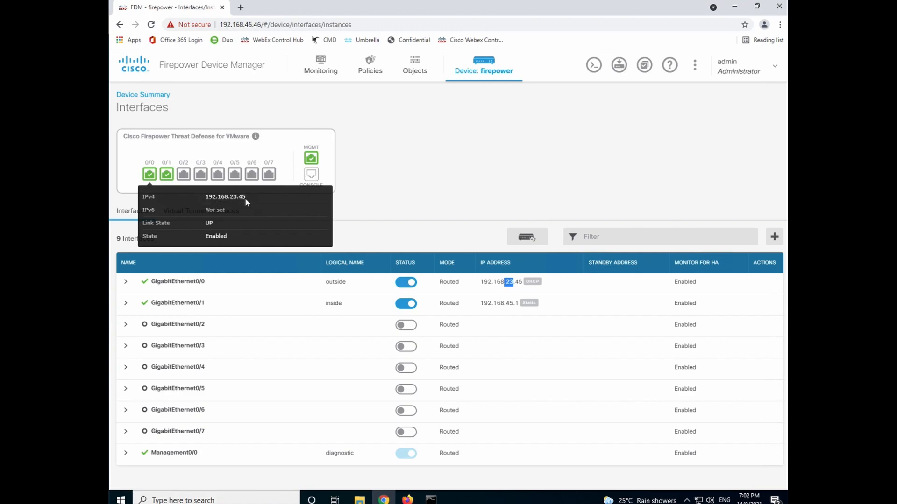
mouse_move(166, 175)
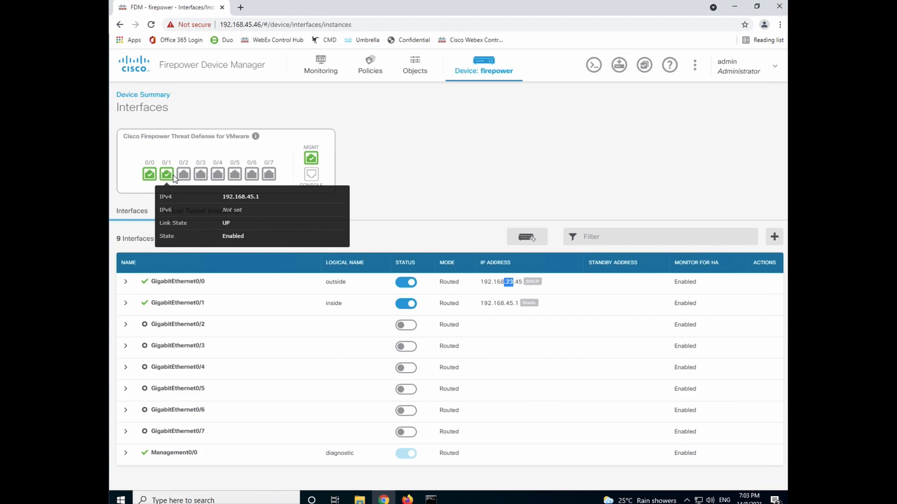
mouse_move(149, 174)
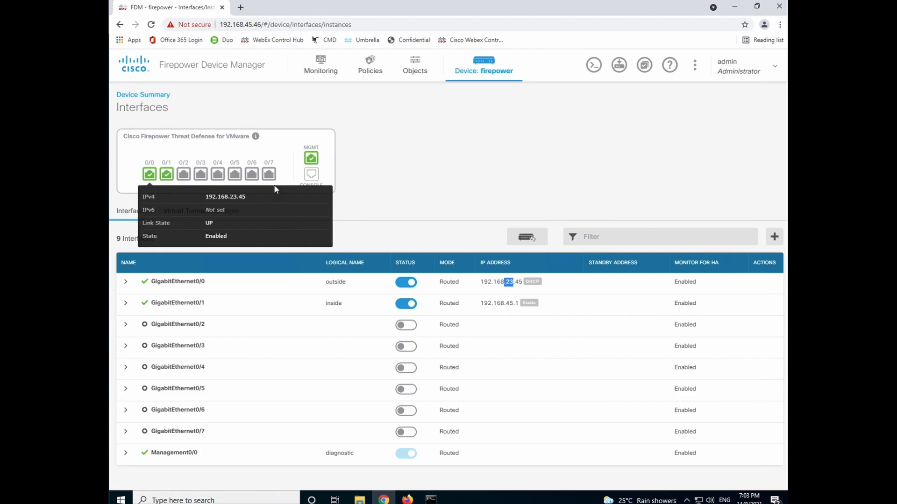
mouse_move(367, 198)
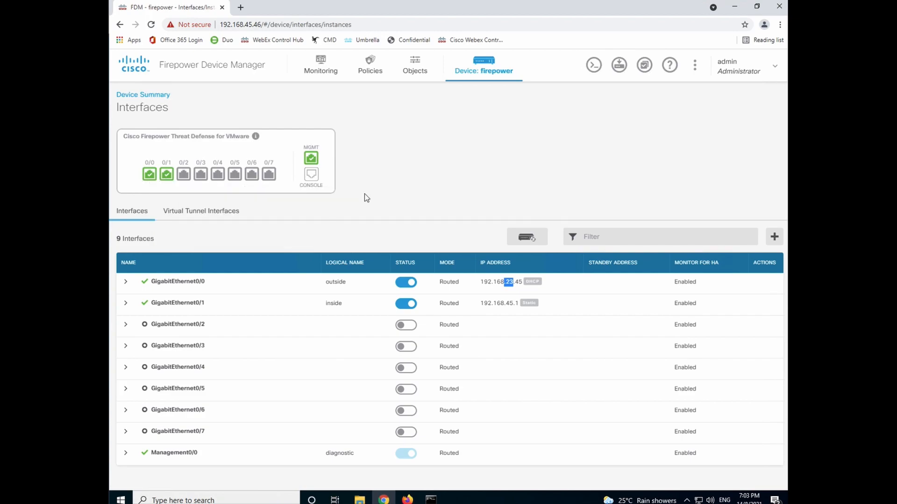
mouse_move(484, 77)
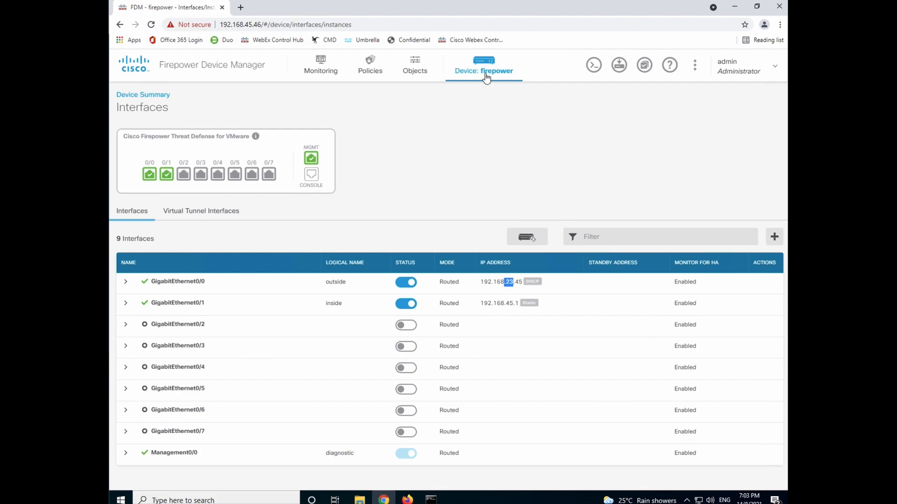
left_click(484, 67)
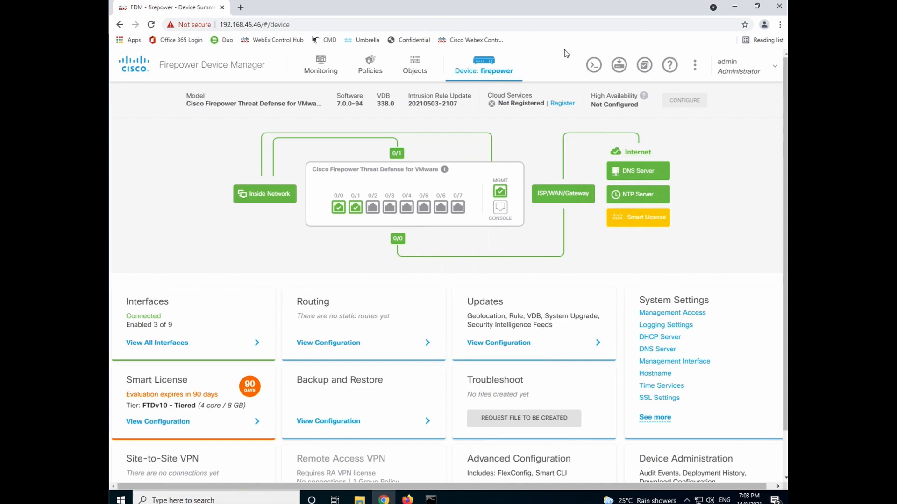
left_click(593, 64)
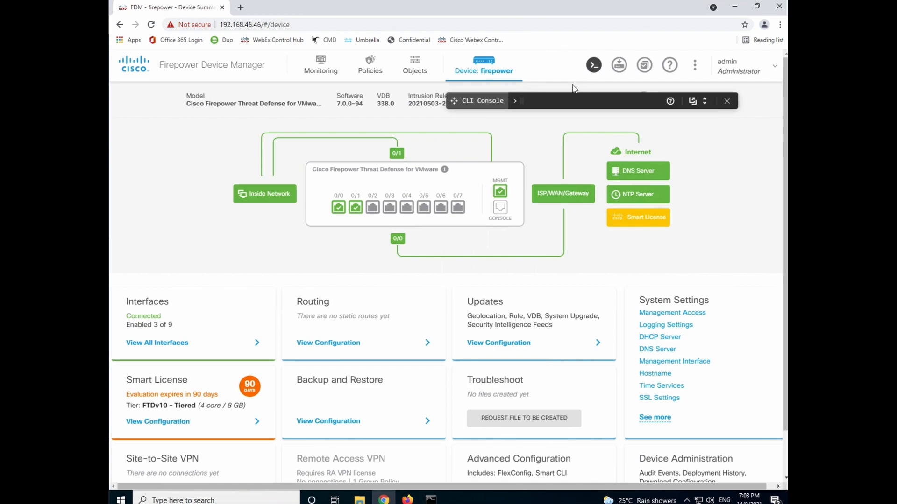
type("ping www")
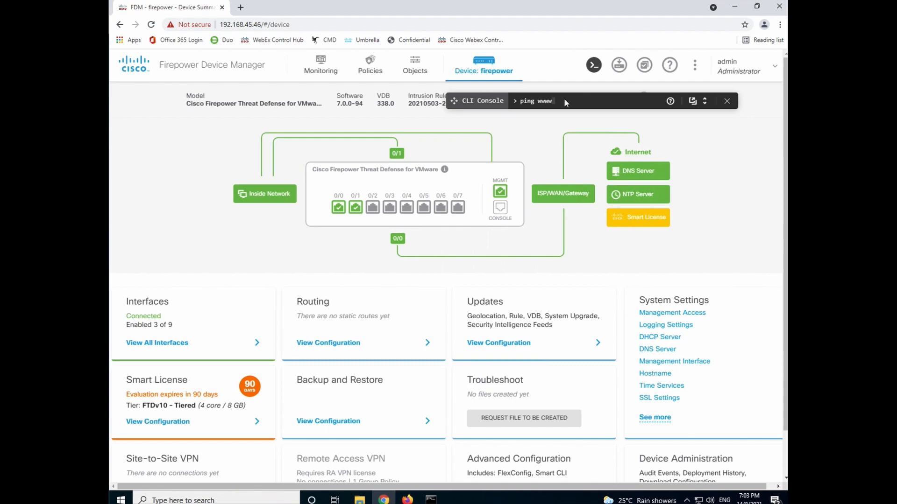
key("Backspace")
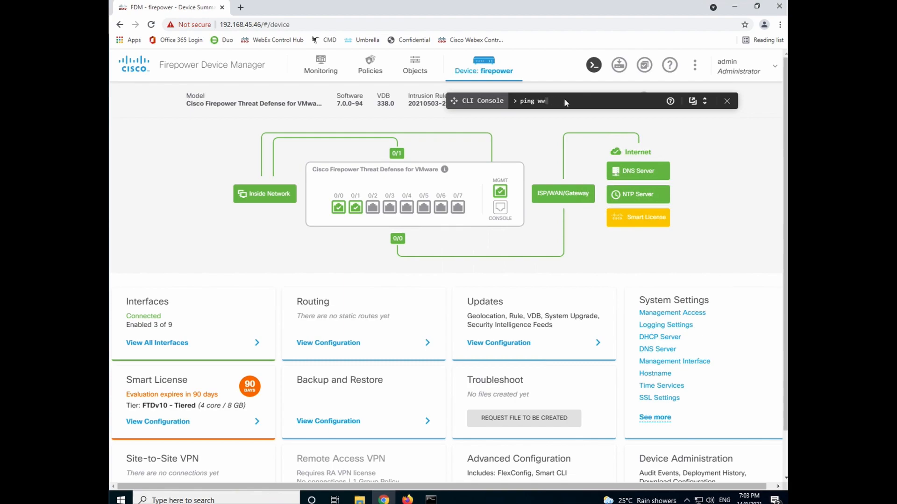
type("ww.cisco.com")
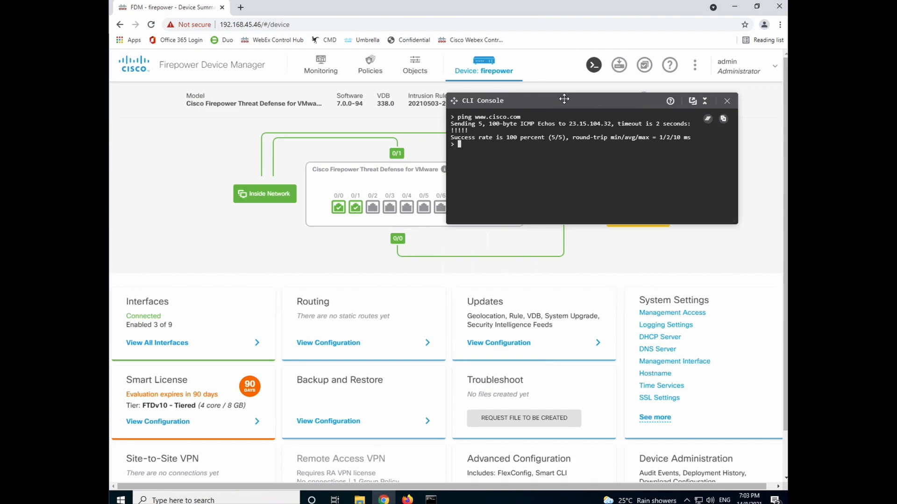
mouse_move(727, 101)
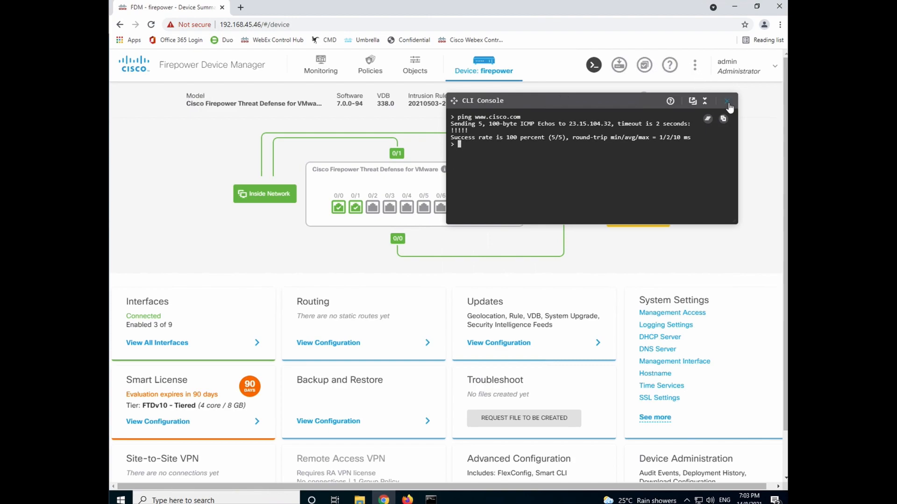
left_click(727, 101)
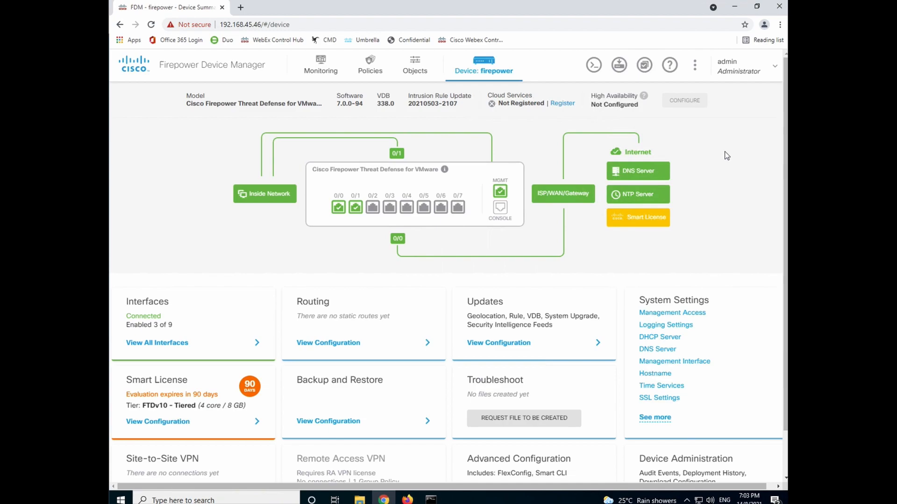
mouse_move(265, 339)
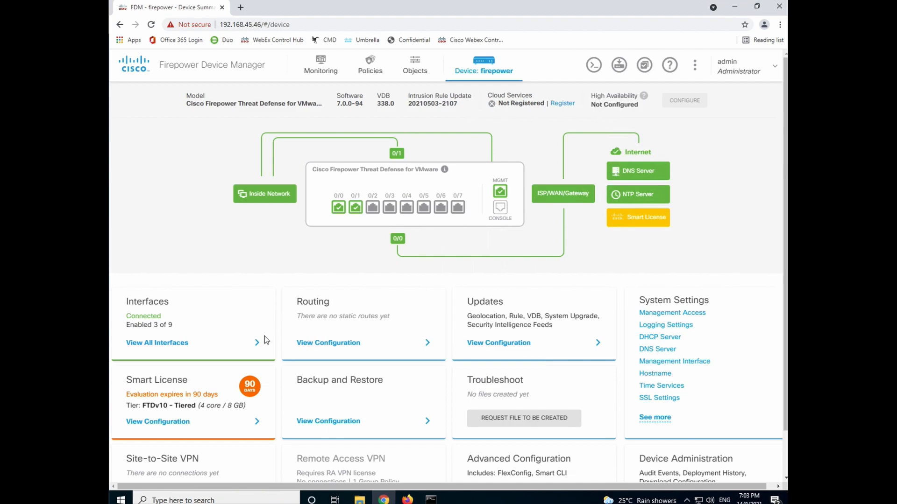